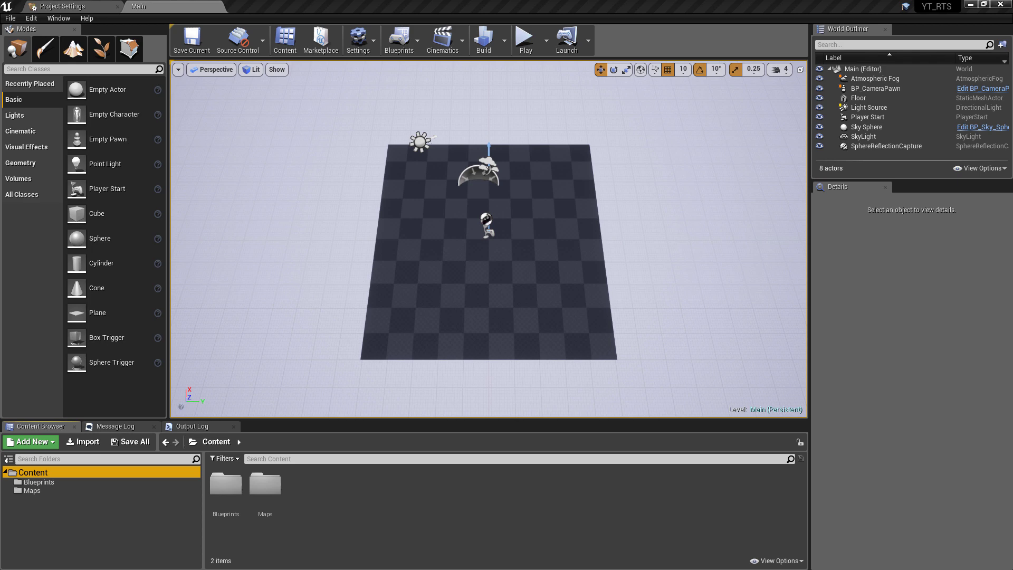
# Open BP_CameraPawn's Event Graph and search the node actions for 'event'
pyautogui.click(525, 41)
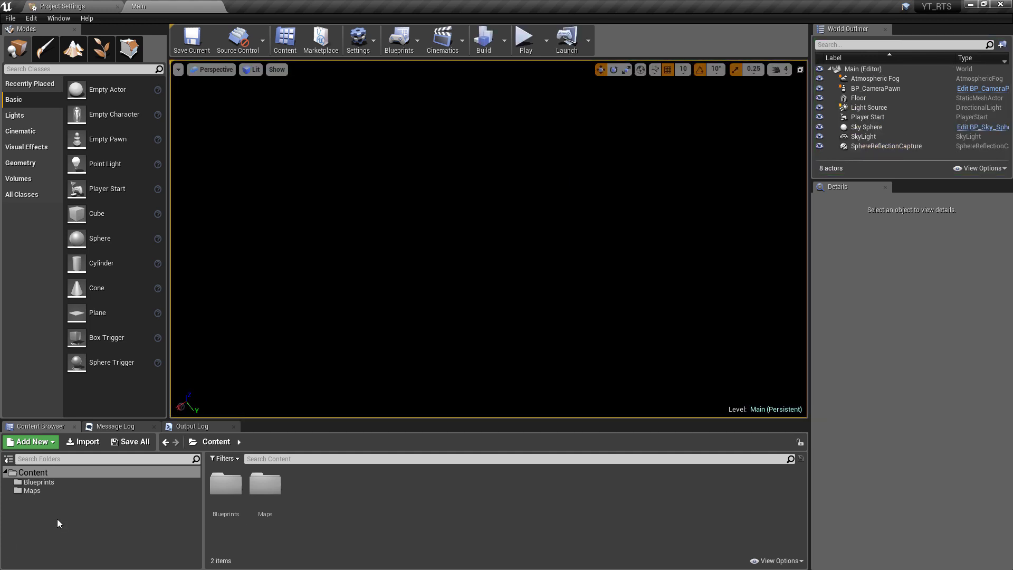
pyautogui.click(225, 483)
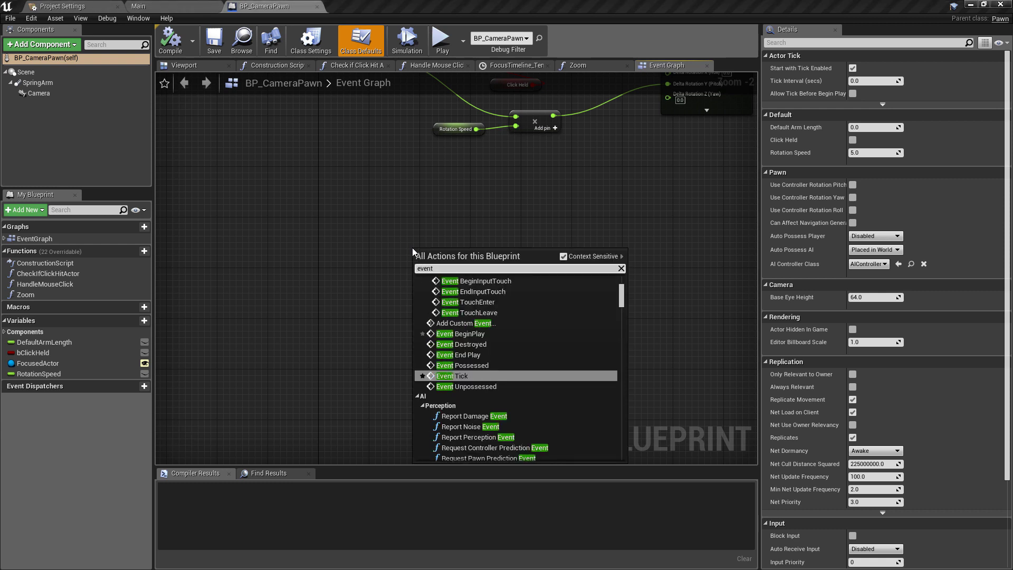
# Add Event Tick driving a Branch whose Condition comes from a new OR Boolean node
pyautogui.click(459, 376)
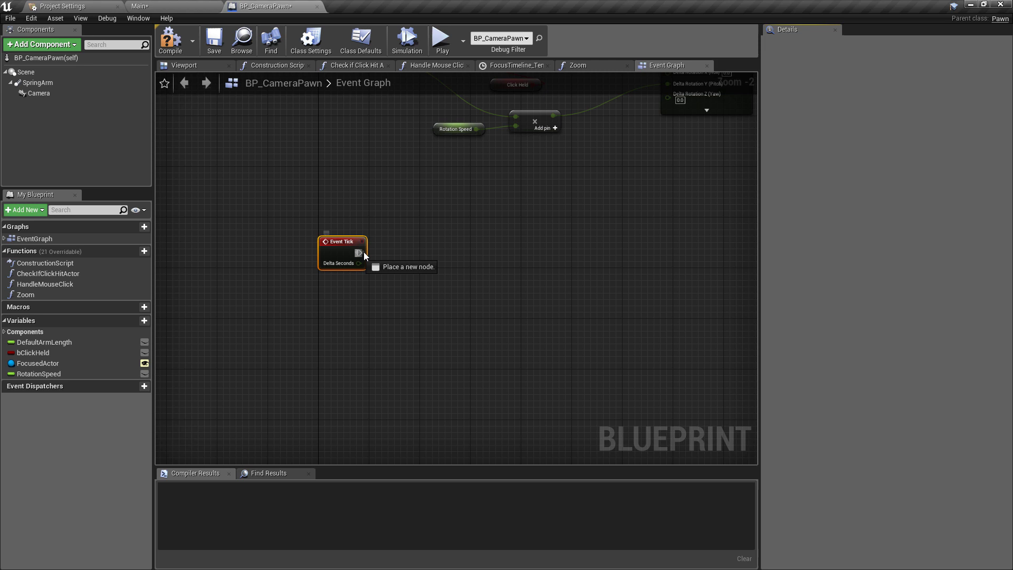
pyautogui.moveTo(361, 252); pyautogui.dragTo(445, 253)
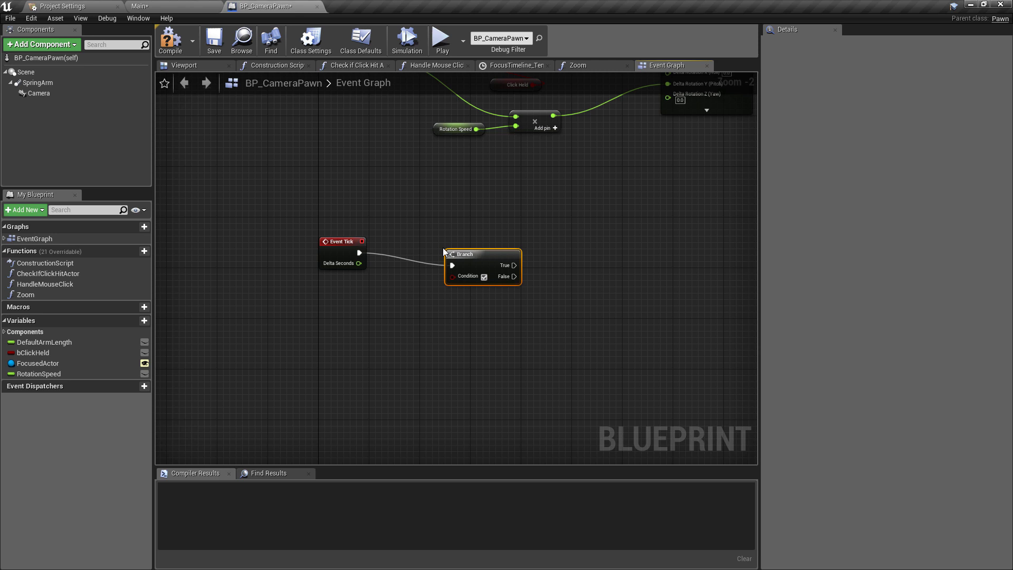
pyautogui.moveTo(481, 265); pyautogui.dragTo(533, 252)
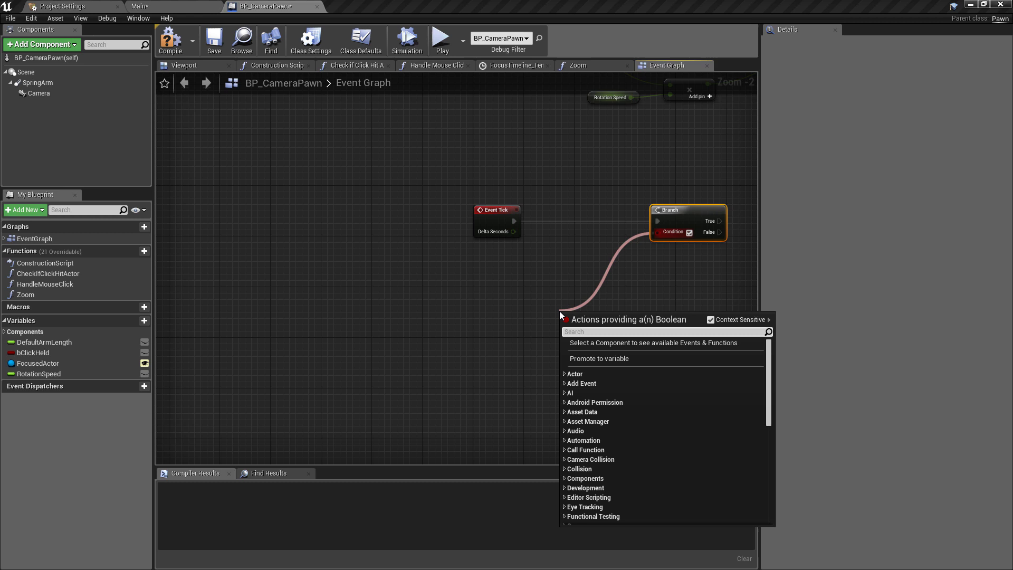
pyautogui.write('or')
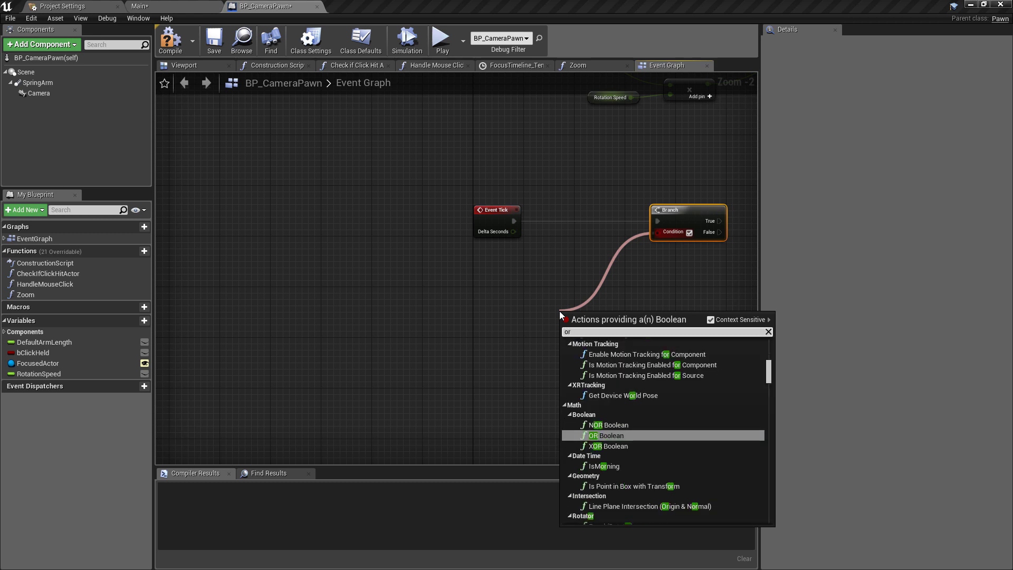
pyautogui.click(611, 435)
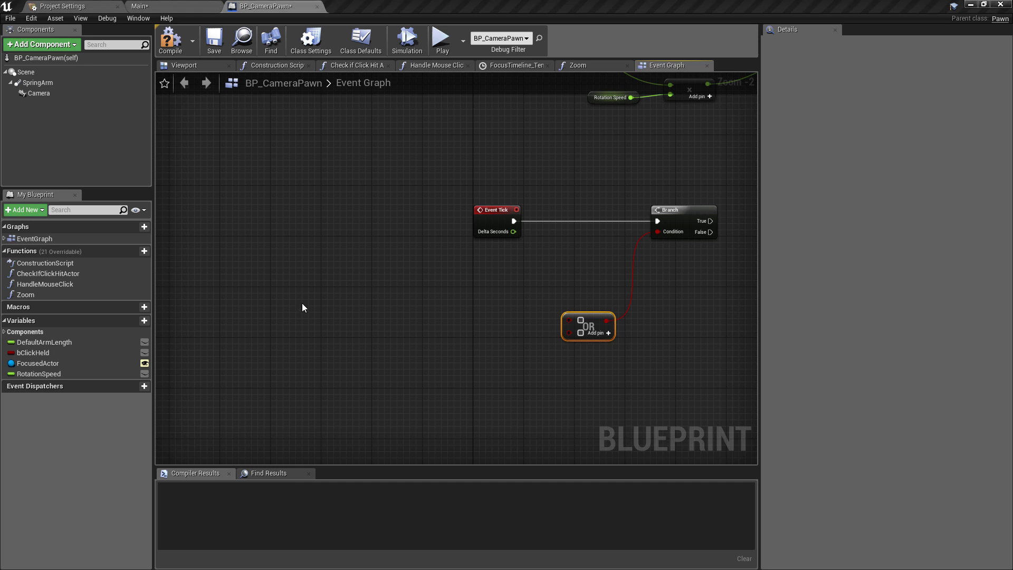
pyautogui.rightClick(304, 307)
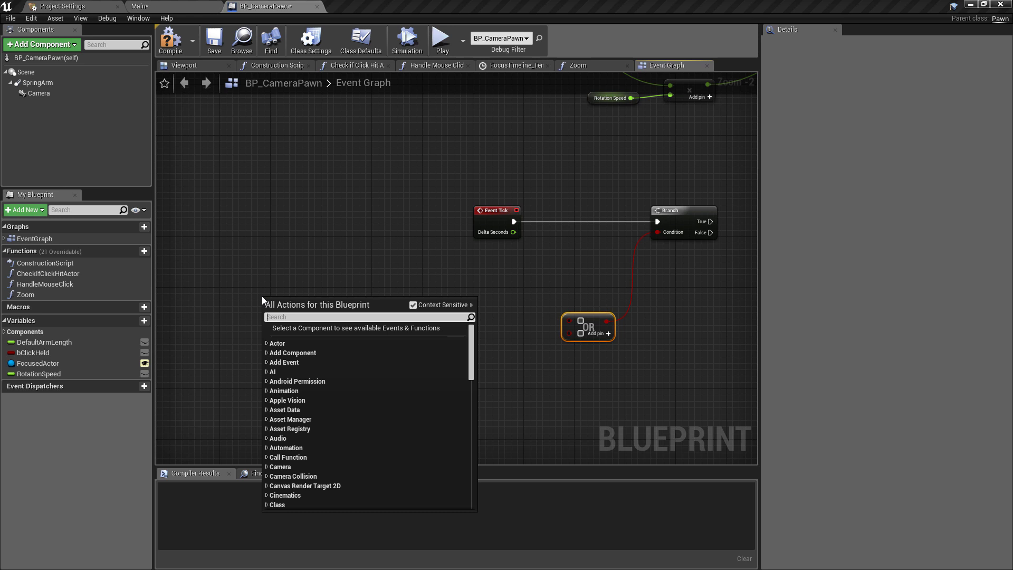
# Add GetActorRotation and split its return value into Roll, Pitch and Yaw pins
pyautogui.write('getactorrotat')
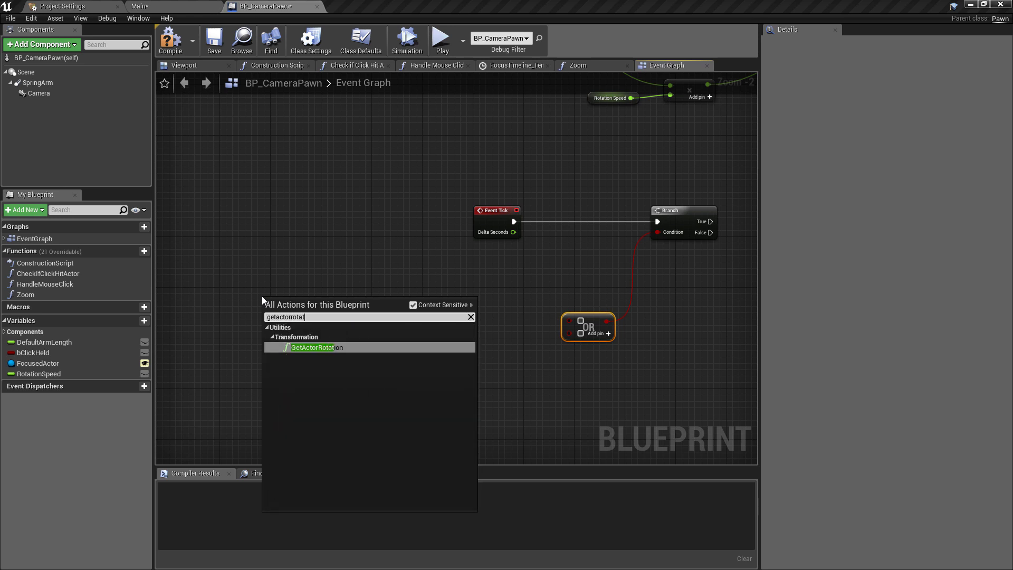
pyautogui.click(313, 347)
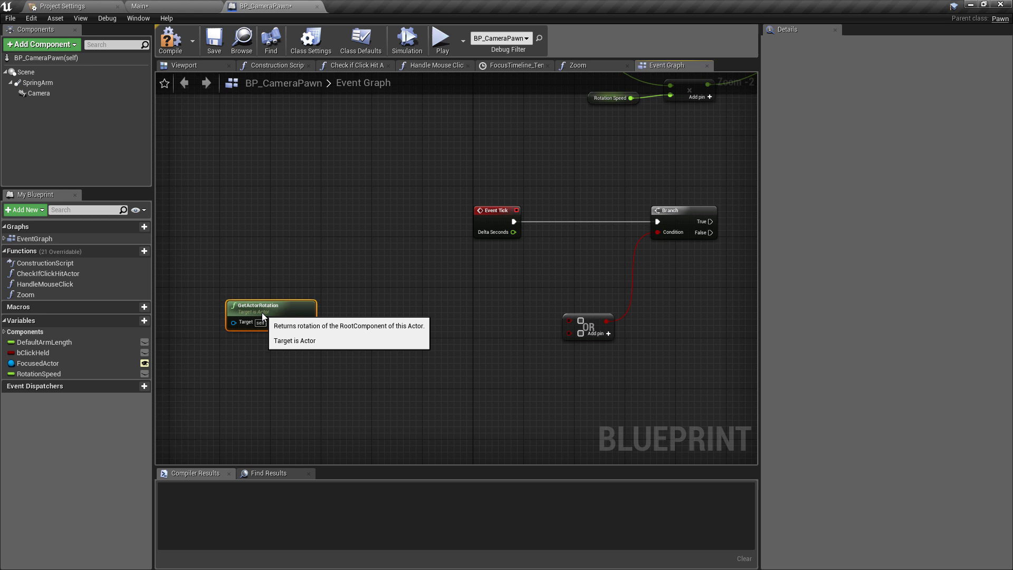
pyautogui.moveTo(309, 322); pyautogui.dragTo(335, 331)
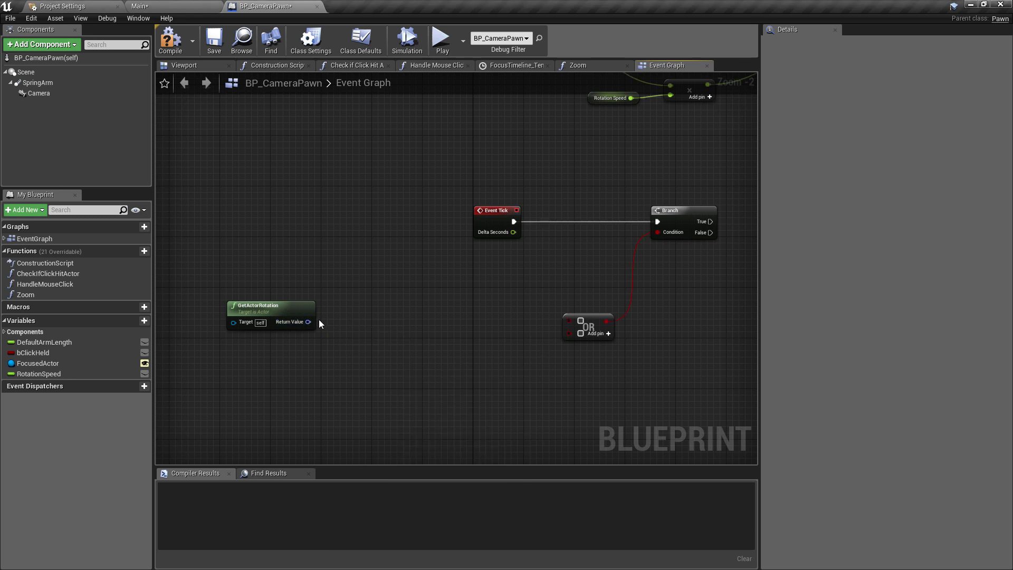
pyautogui.rightClick(309, 322)
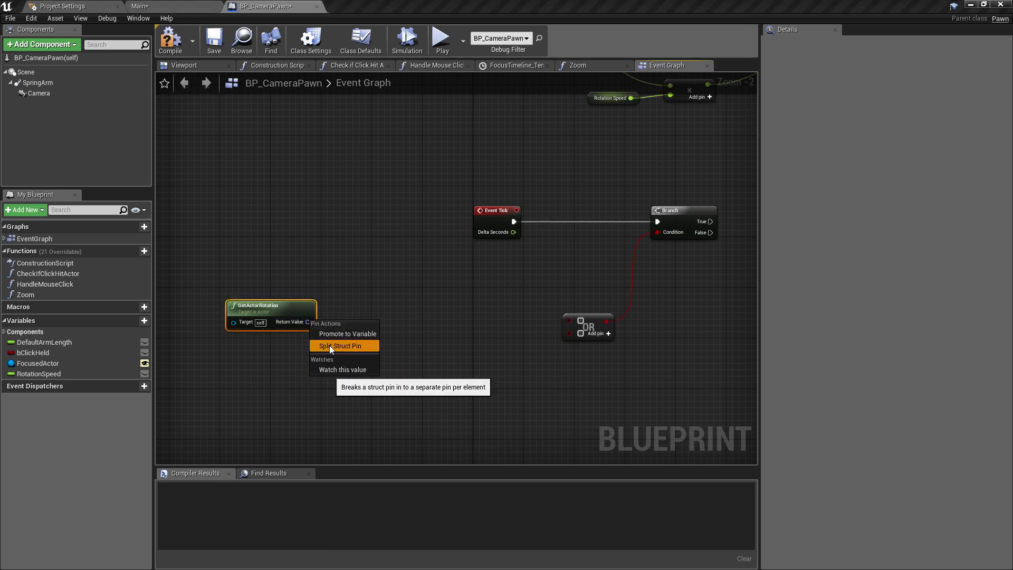
pyautogui.click(343, 346)
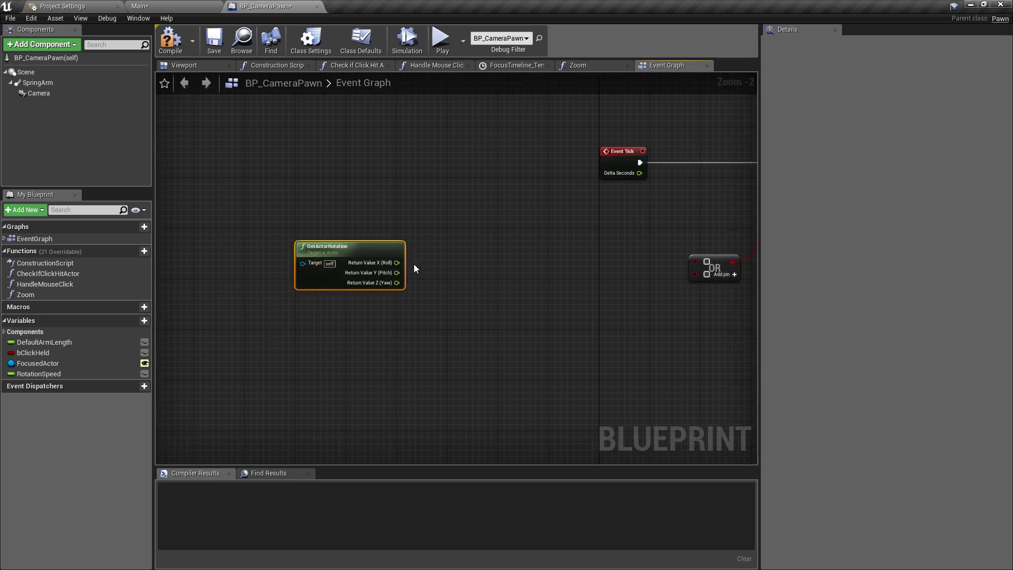
# Feed Pitch into a float < float node and start a float > float node from it
pyautogui.moveTo(396, 272); pyautogui.dragTo(457, 287)
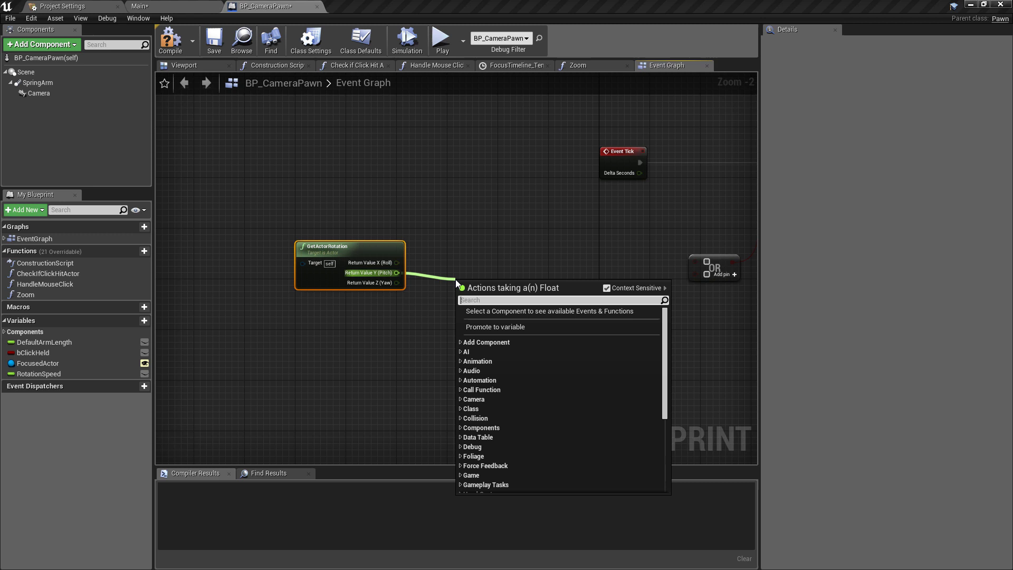
pyautogui.write('<')
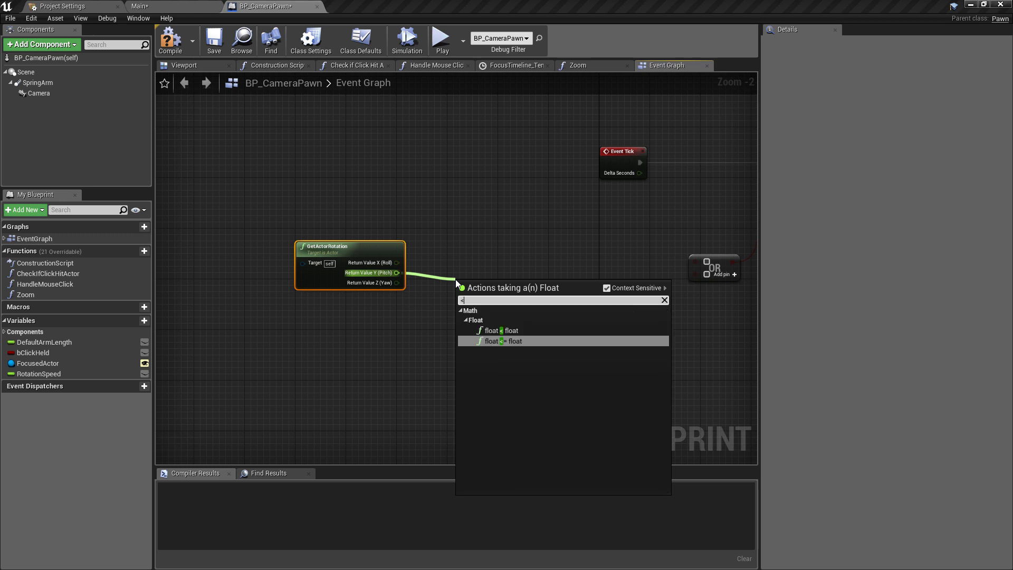
pyautogui.click(497, 341)
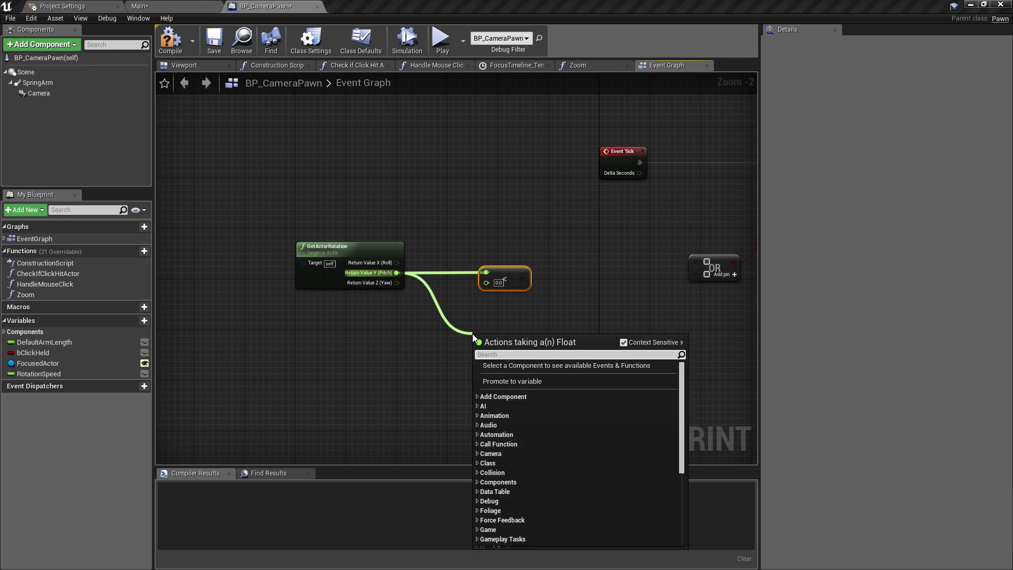
pyautogui.write('>')
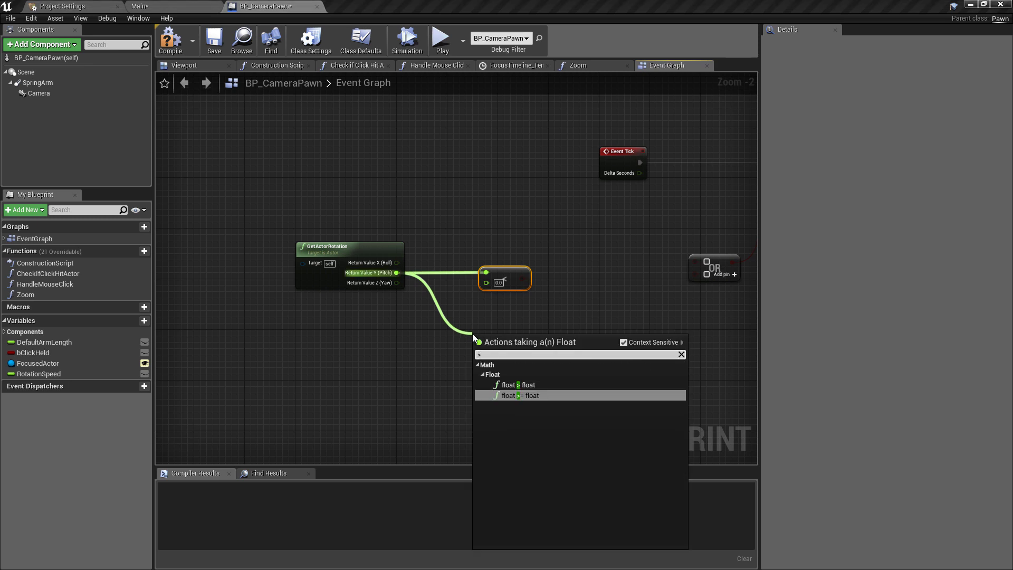
pyautogui.moveTo(517, 384)
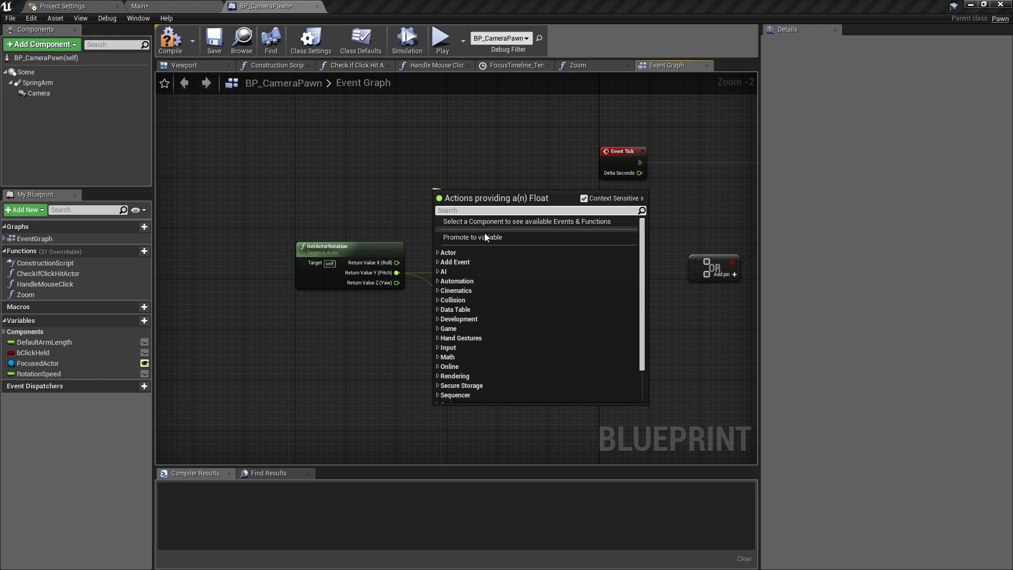
# Promote the comparisons' second inputs to float variables YLimitMin and YLimitMax
pyautogui.click(472, 237)
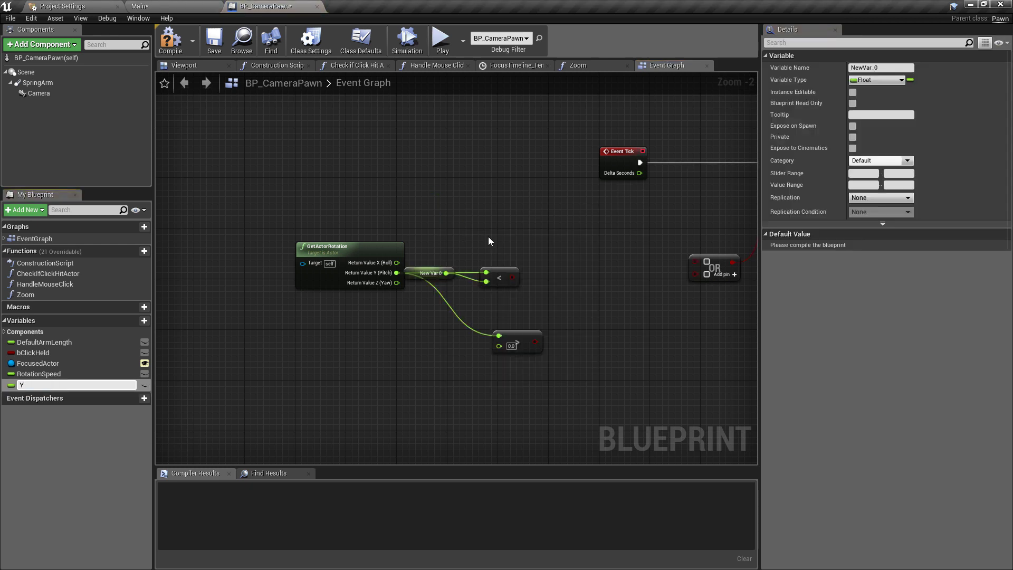
pyautogui.write('LimitMit')
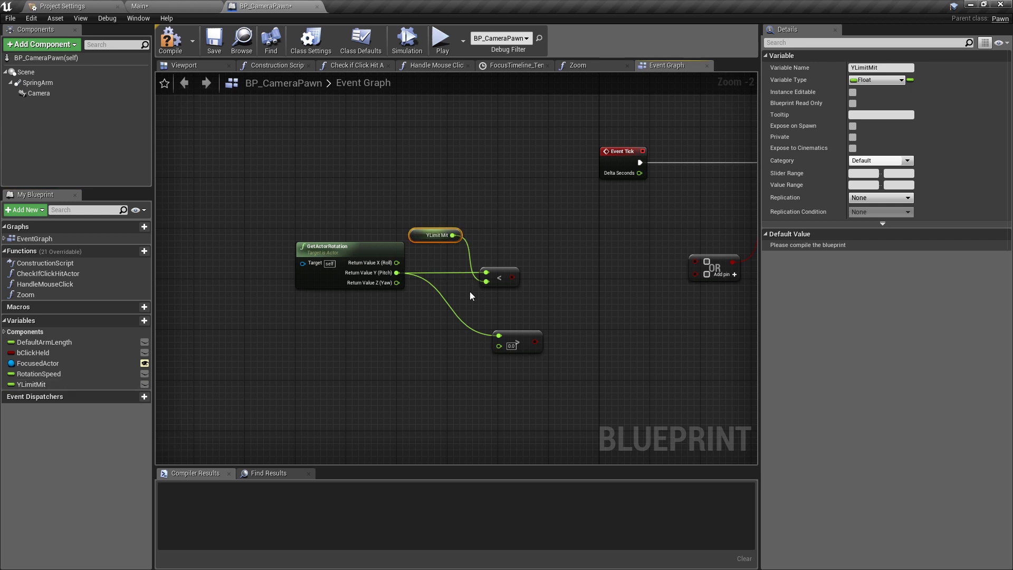
pyautogui.moveTo(511, 345); pyautogui.dragTo(472, 321)
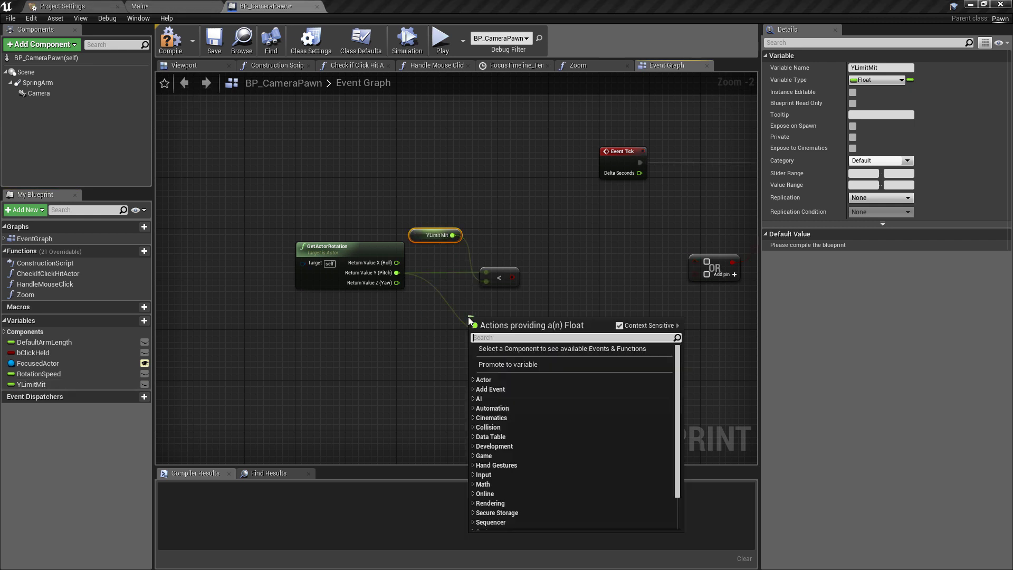
pyautogui.click(507, 364)
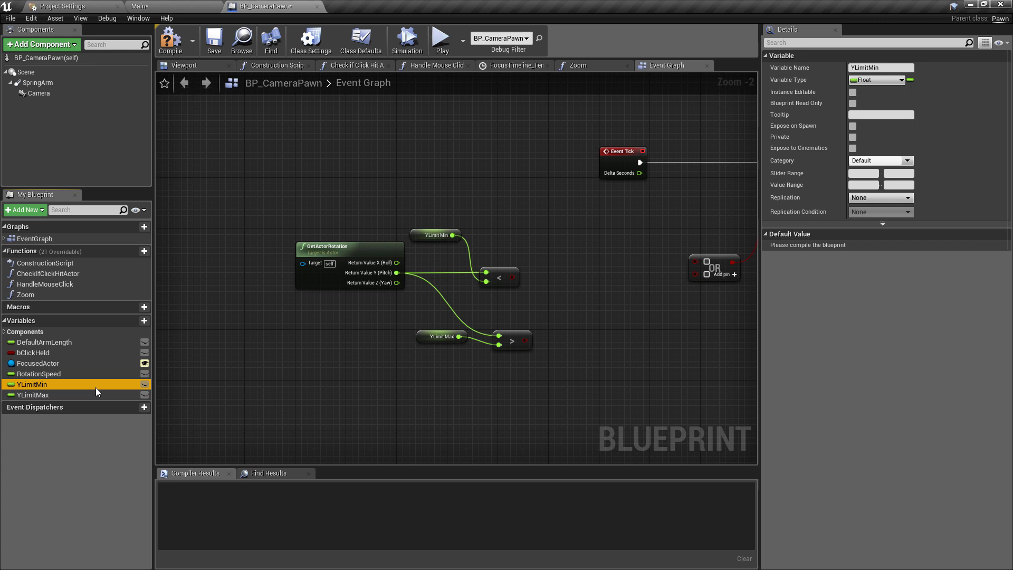
pyautogui.moveTo(696, 252)
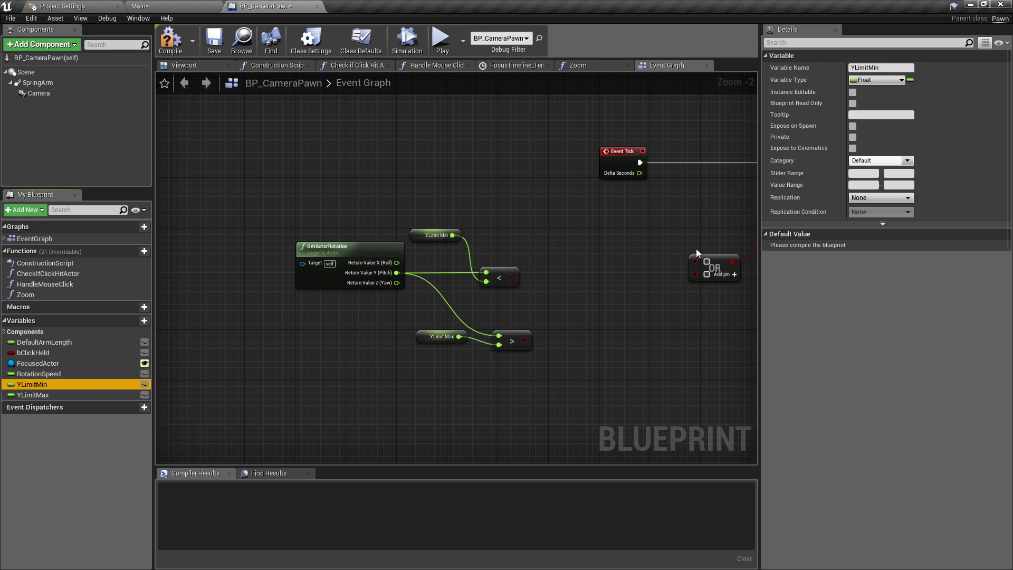
pyautogui.click(441, 337)
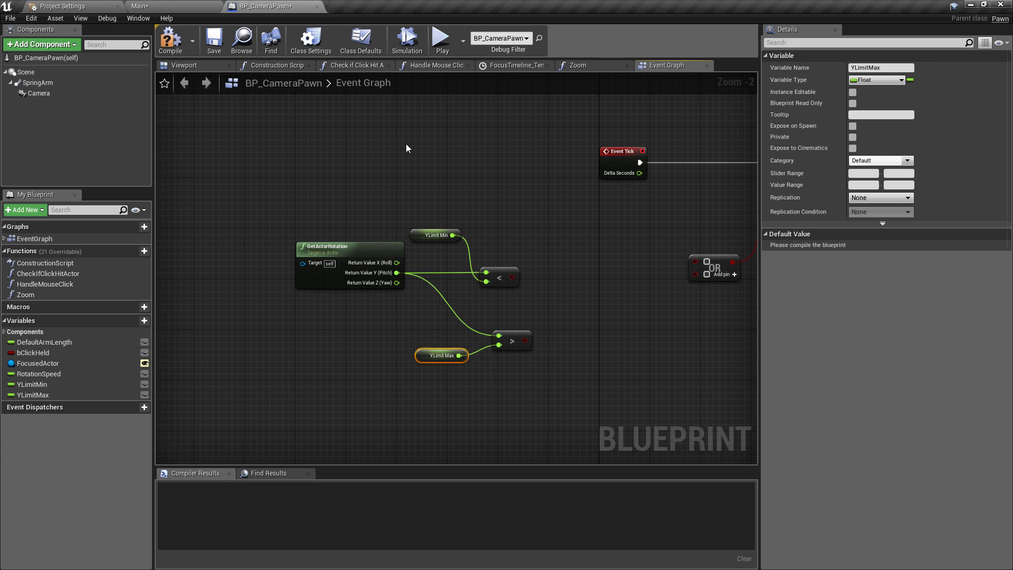
# Compile the Blueprint and give the YLimit variables a default value of -10
pyautogui.click(169, 41)
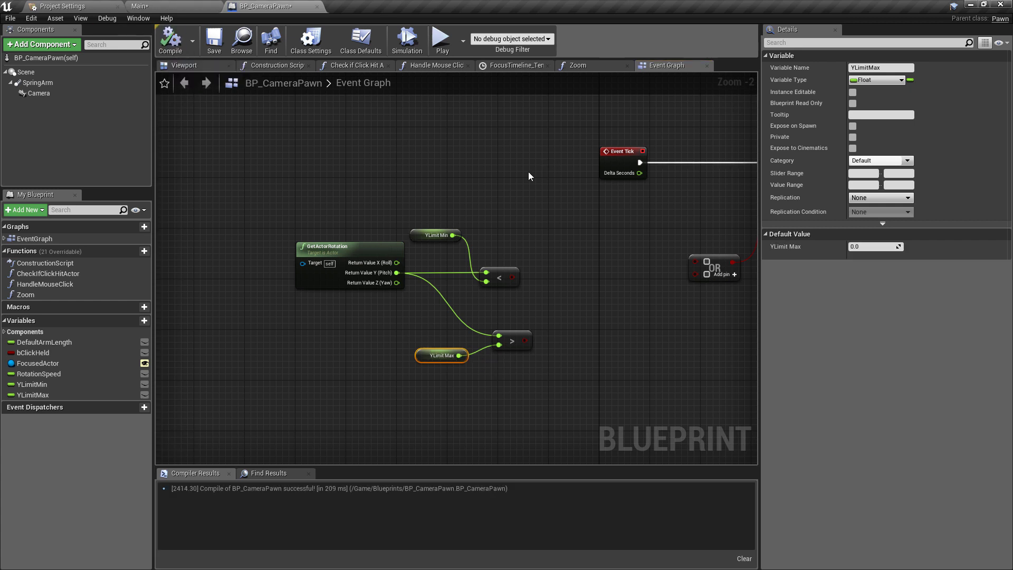
pyautogui.click(435, 234)
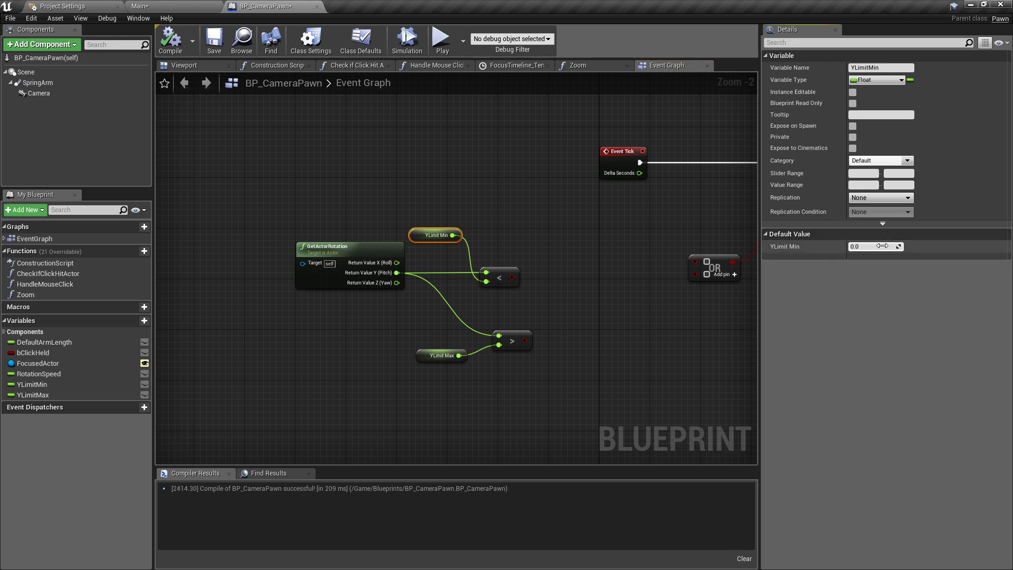
pyautogui.click(874, 246)
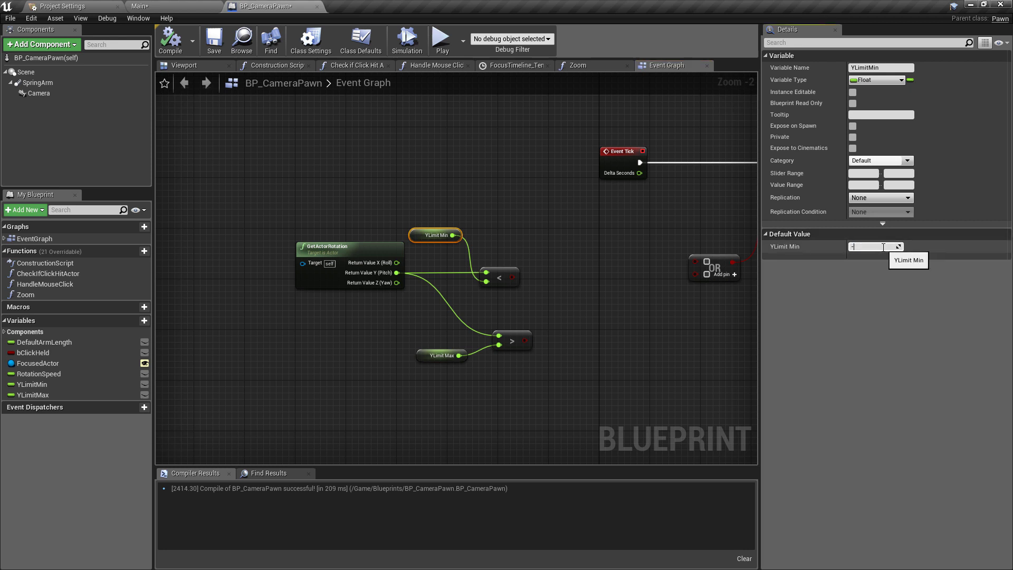
pyautogui.click(442, 354)
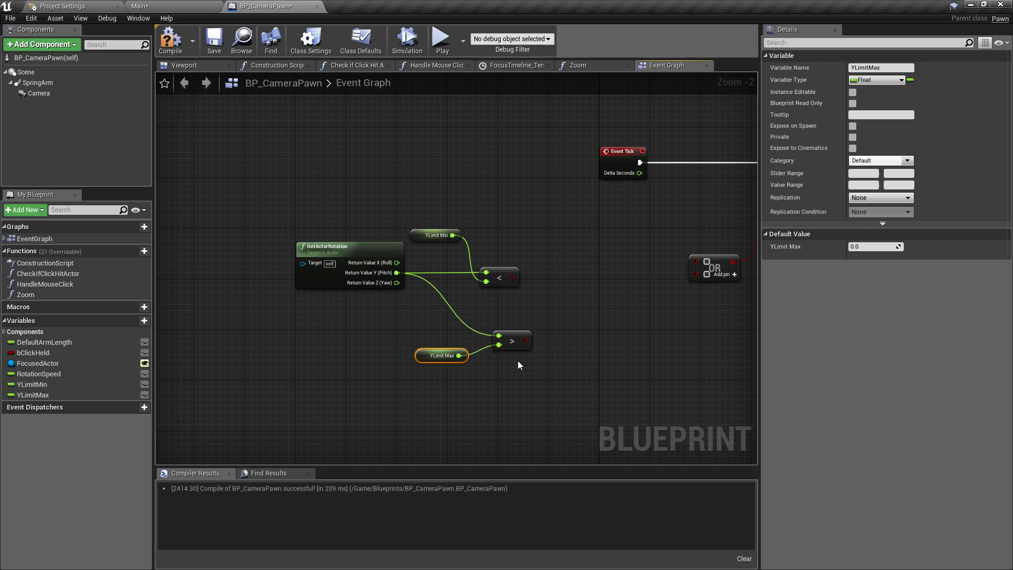
pyautogui.write('-10')
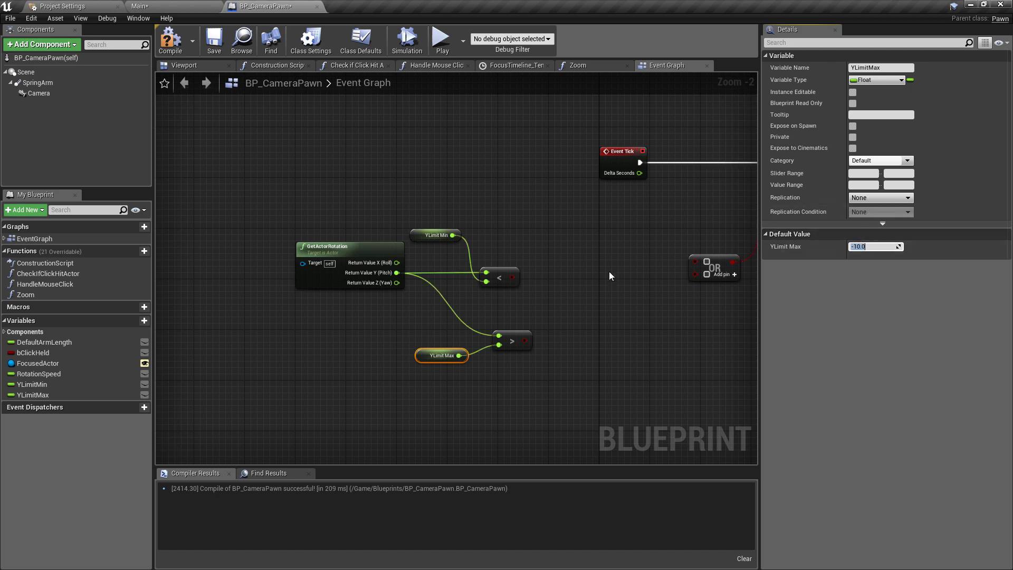
pyautogui.moveTo(733, 264); pyautogui.dragTo(585, 232)
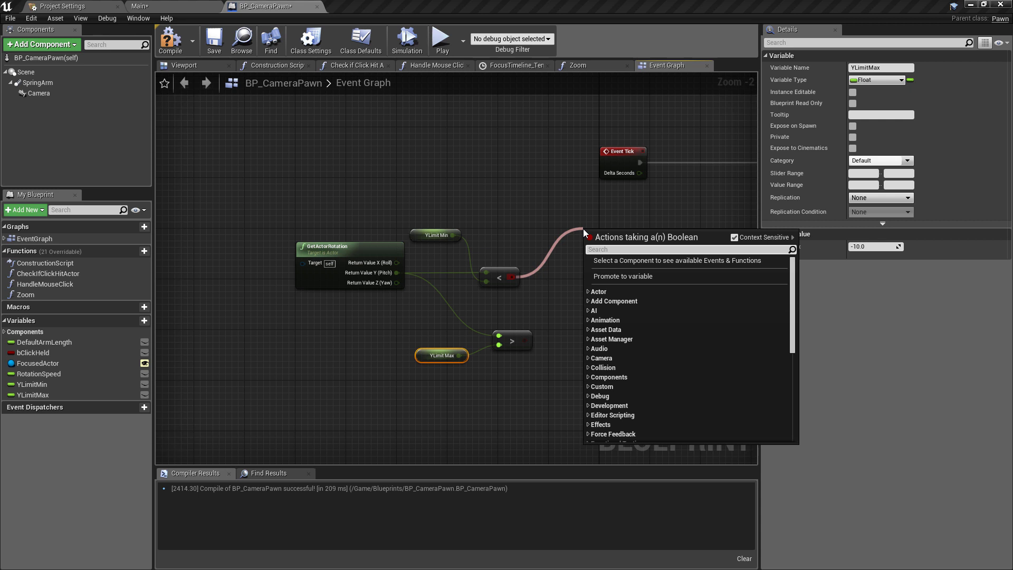
# Add an OR Boolean node combining the less-than and greater-than pitch checks
pyautogui.write('or')
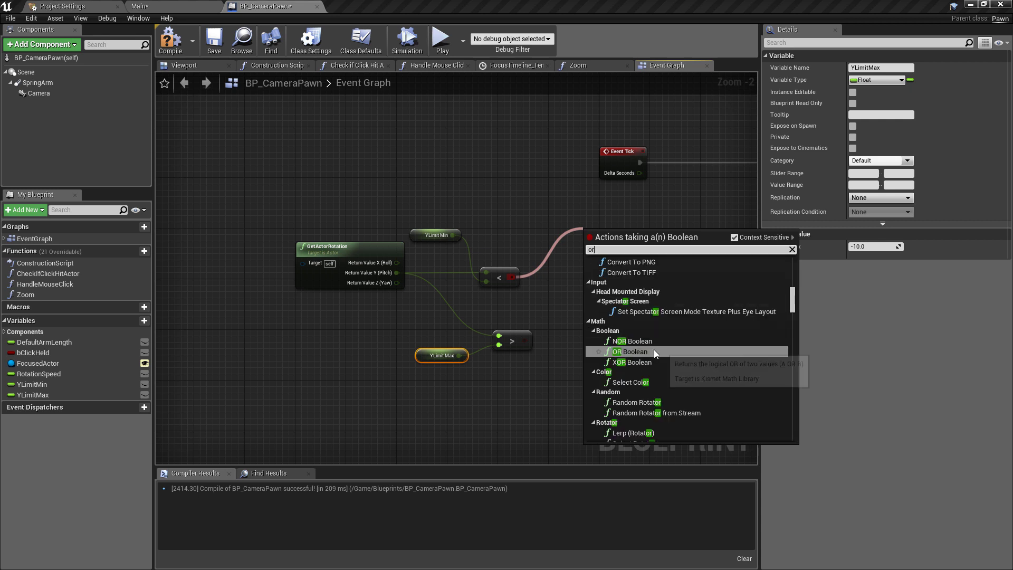
pyautogui.click(634, 351)
pyautogui.write('select')
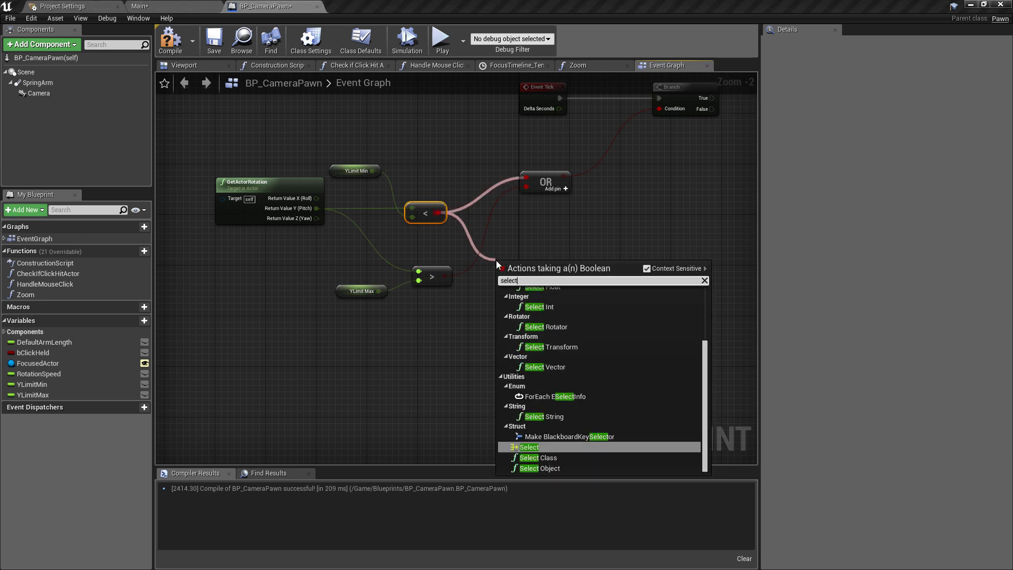
# Add a Select Float picking YLimitMin or YLimitMax from the less-than result
pyautogui.click(543, 287)
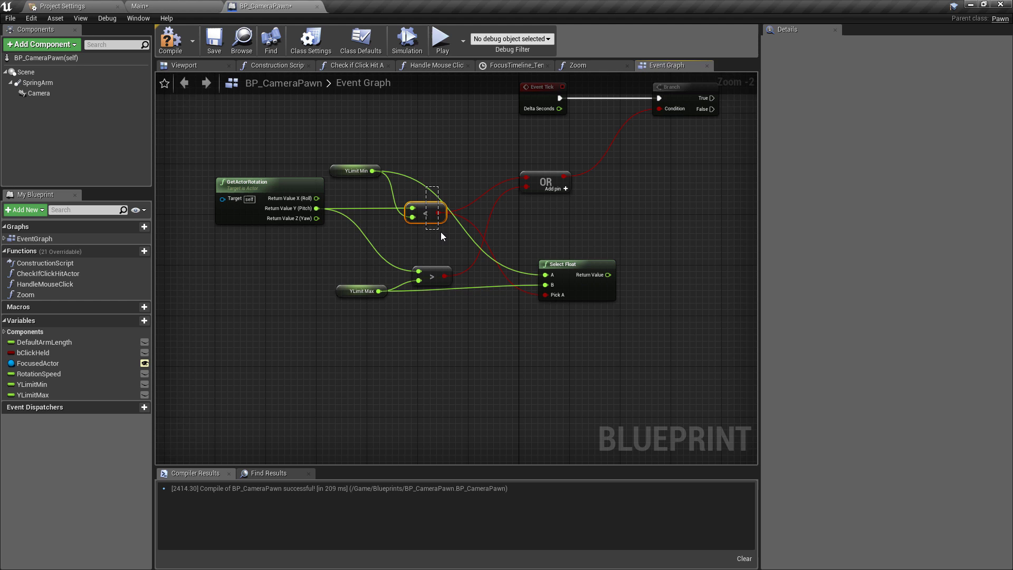
pyautogui.click(355, 171)
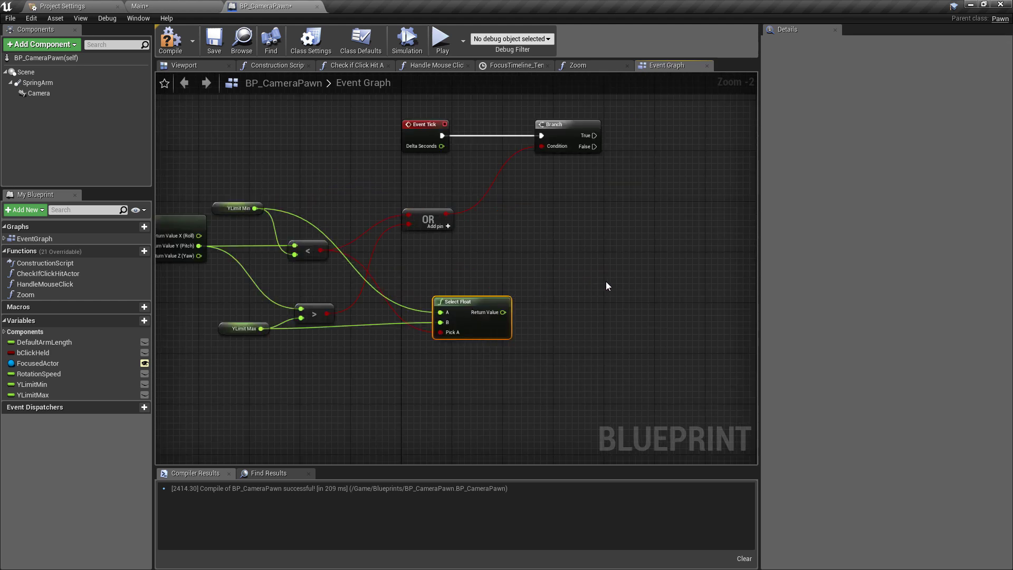
pyautogui.write('setactorrota')
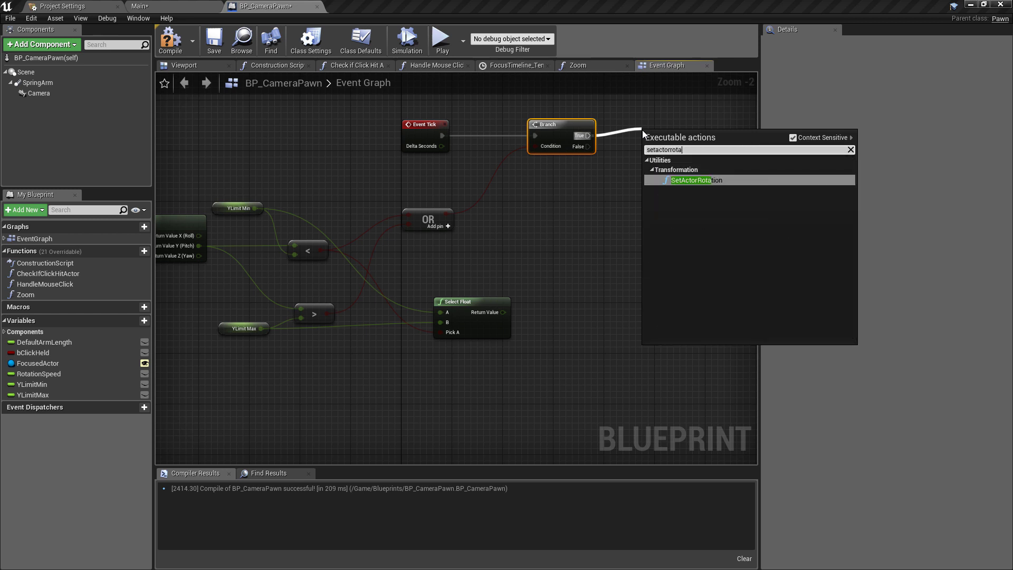
# Add SetActorRotation on Branch True with split rotation, pitch from Select Float, yaw from current rotation
pyautogui.click(691, 179)
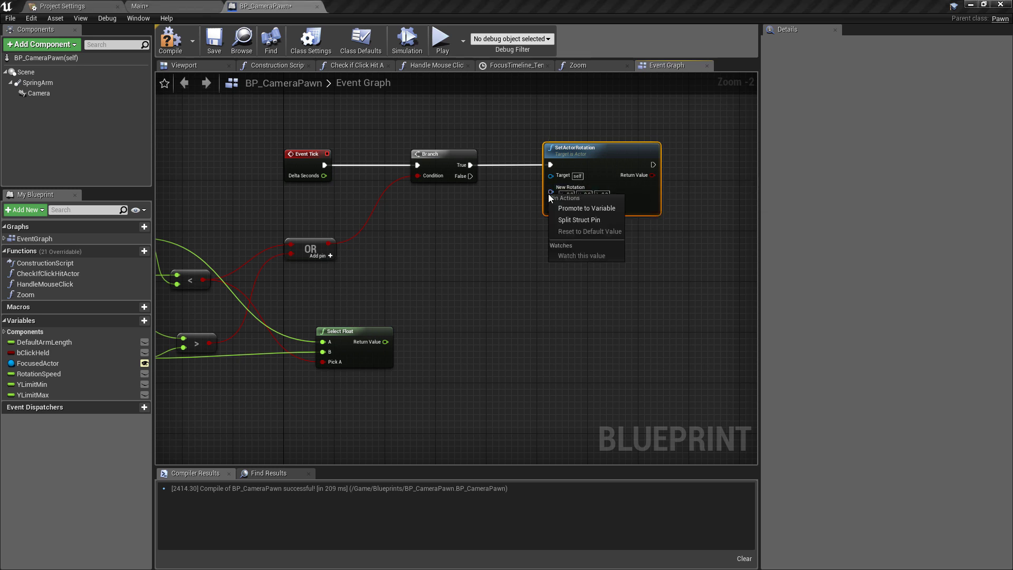
pyautogui.click(578, 219)
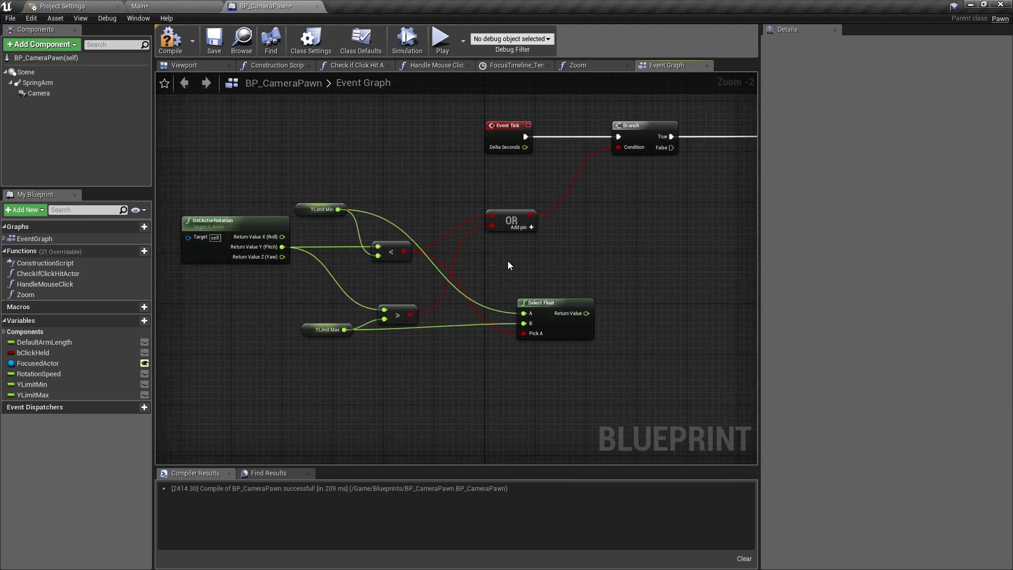
pyautogui.click(326, 329)
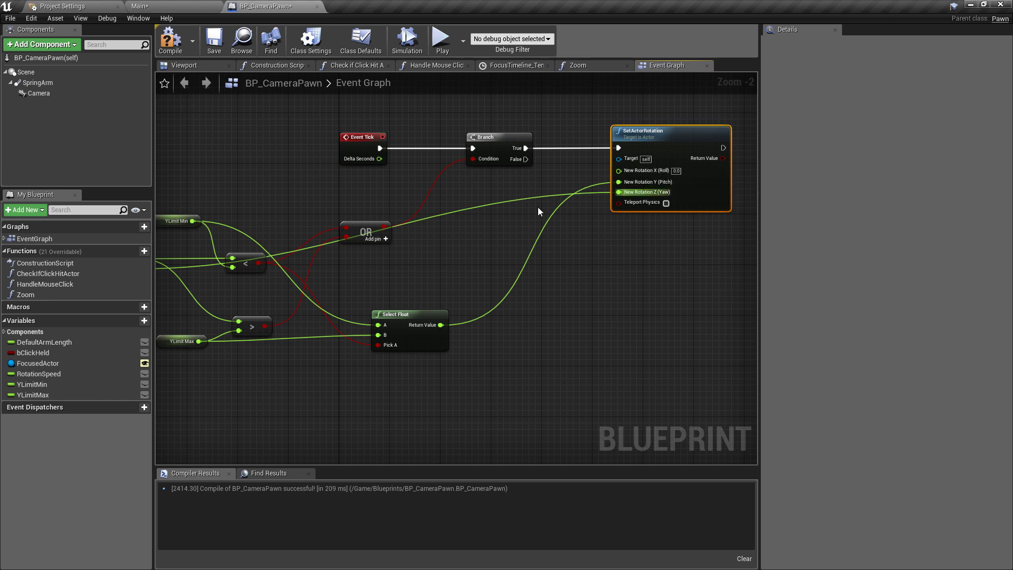
pyautogui.moveTo(644, 171)
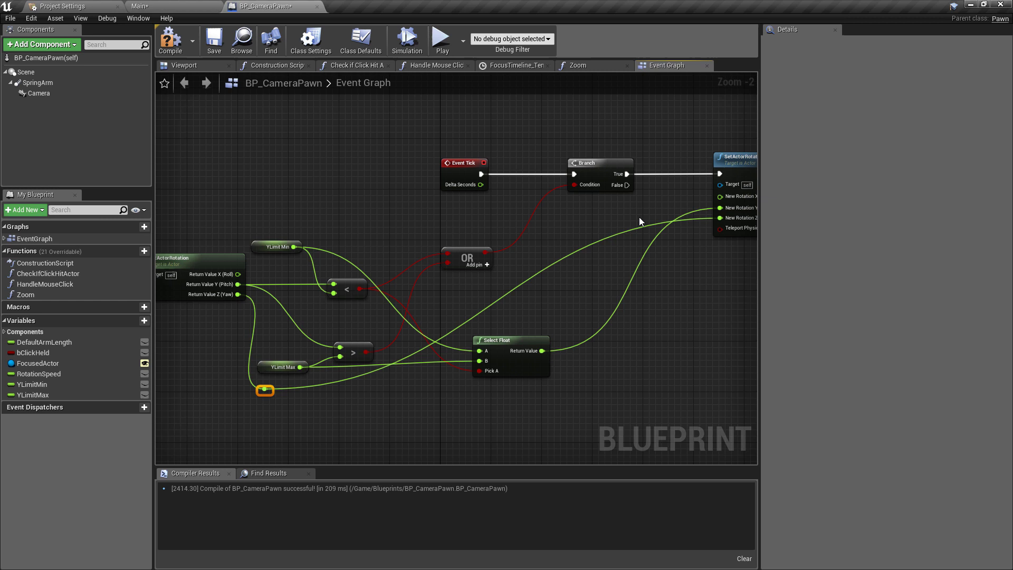
# Route the yaw wire through reroute points along the bottom of the graph
pyautogui.moveTo(265, 389); pyautogui.dragTo(677, 378)
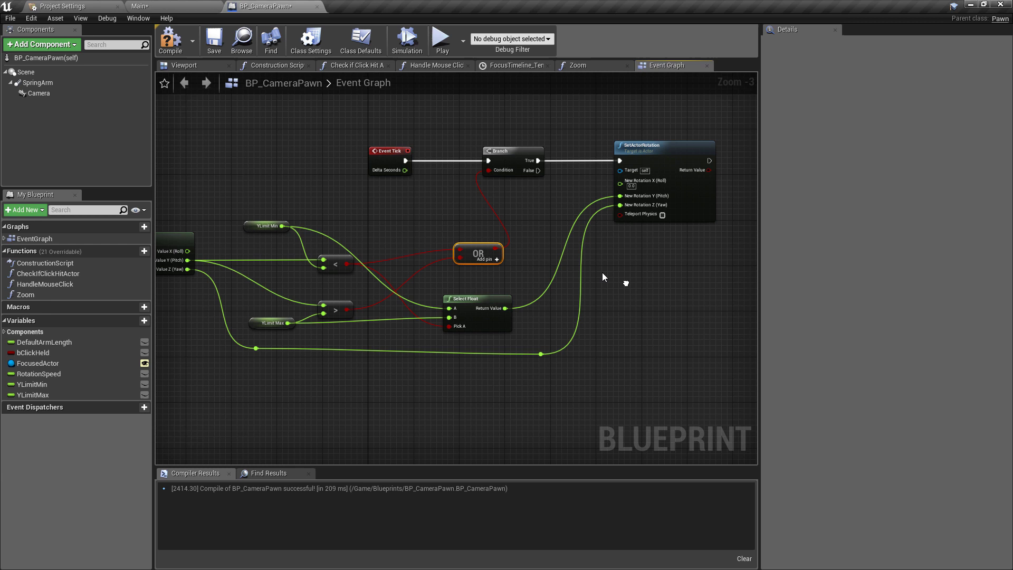
pyautogui.scroll(-3)
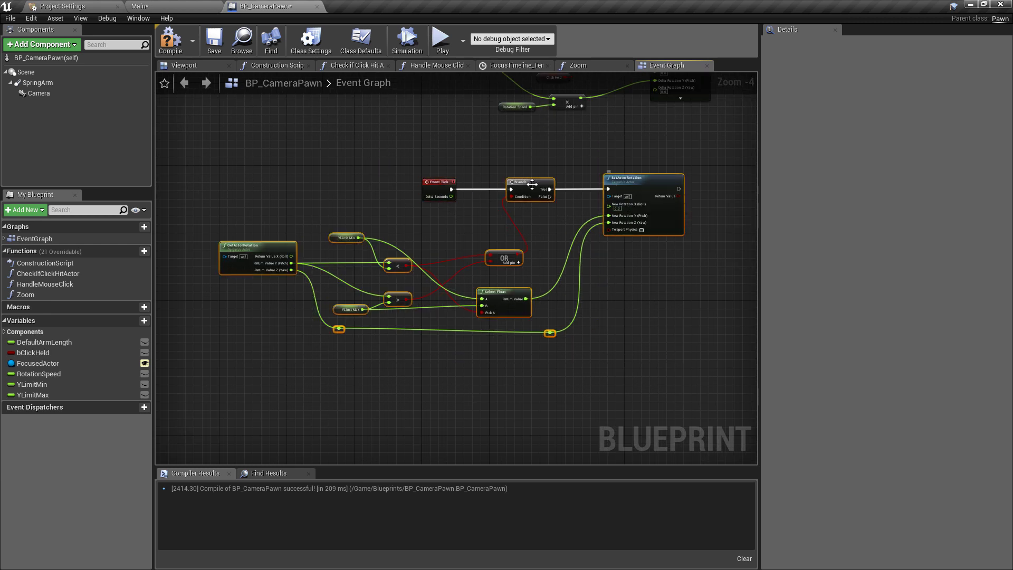
# Collapse the selected pitch-clamp nodes into a function named CameraLimits, then return to the Main level
pyautogui.rightClick(529, 183)
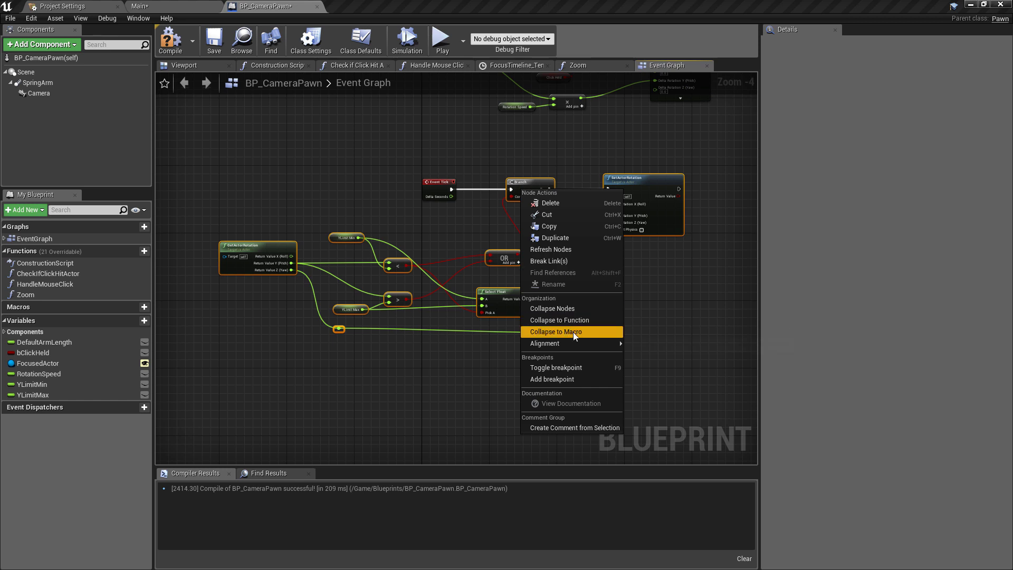
pyautogui.click(559, 320)
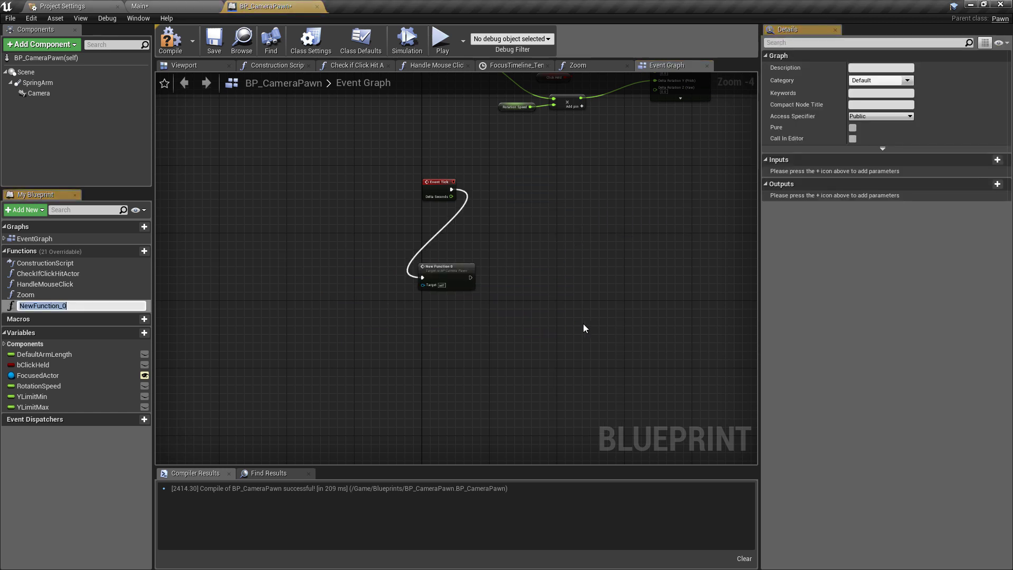
pyautogui.write('CameraLimits')
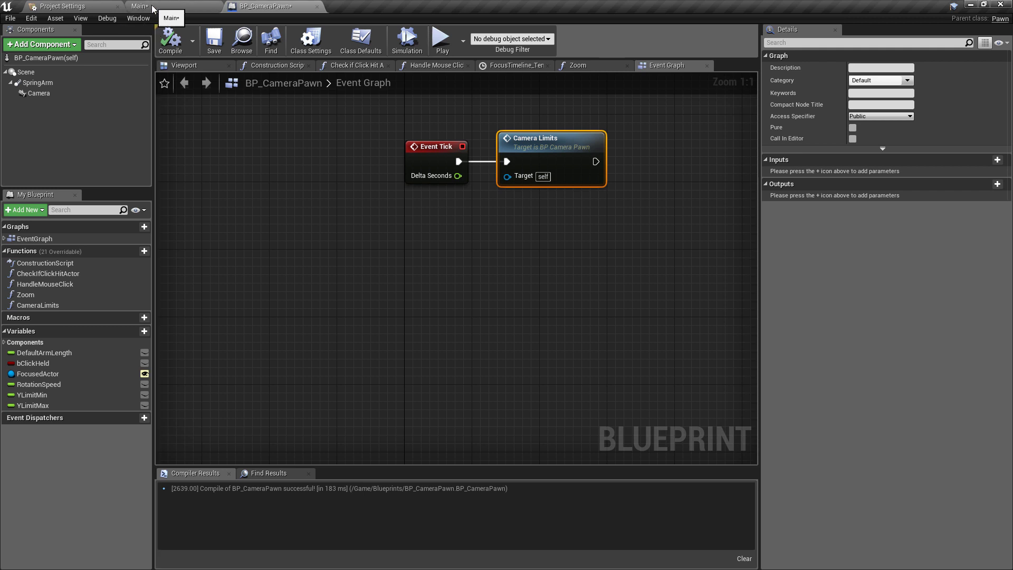
pyautogui.click(139, 7)
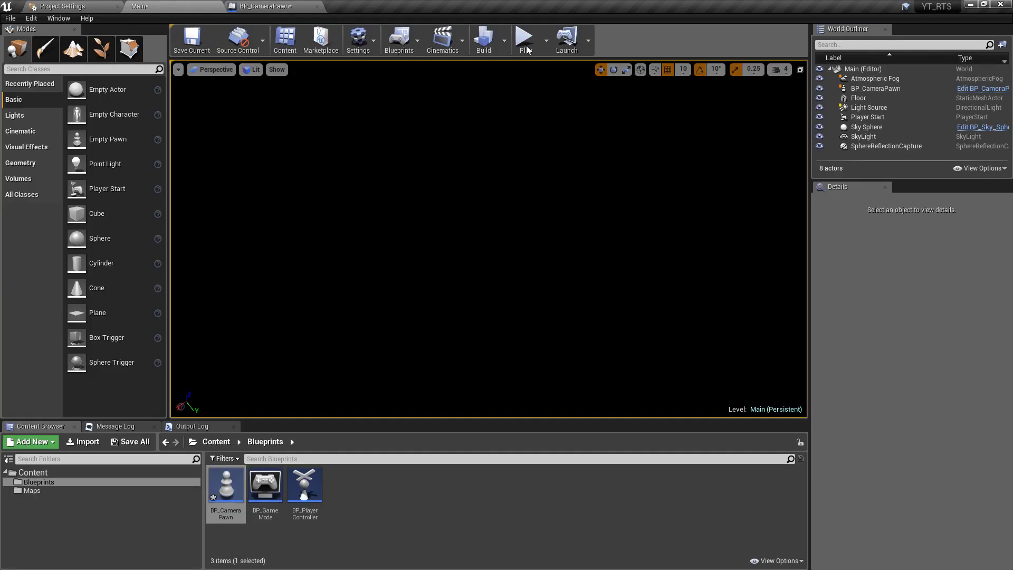
pyautogui.click(525, 37)
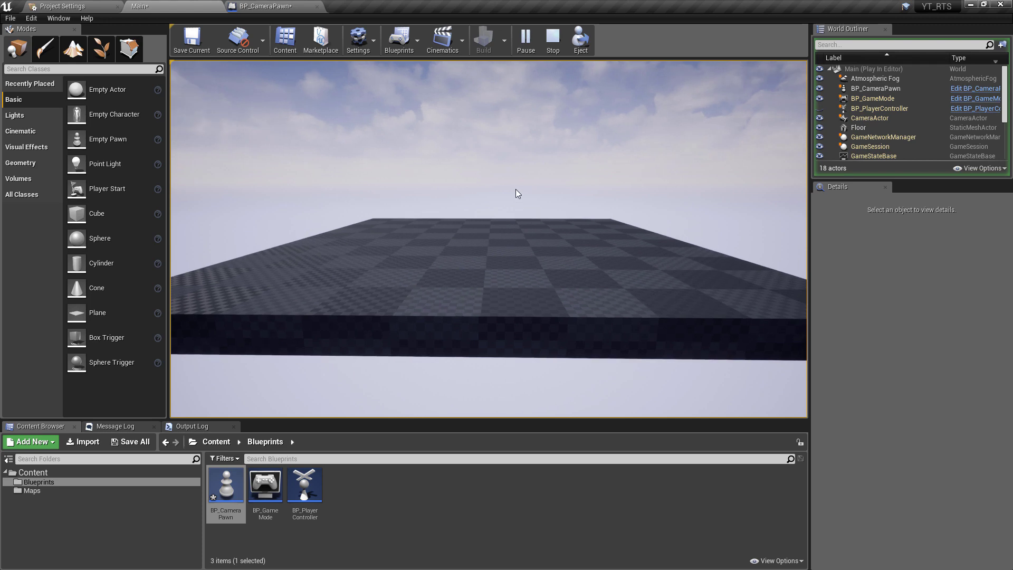
pyautogui.moveTo(539, 257)
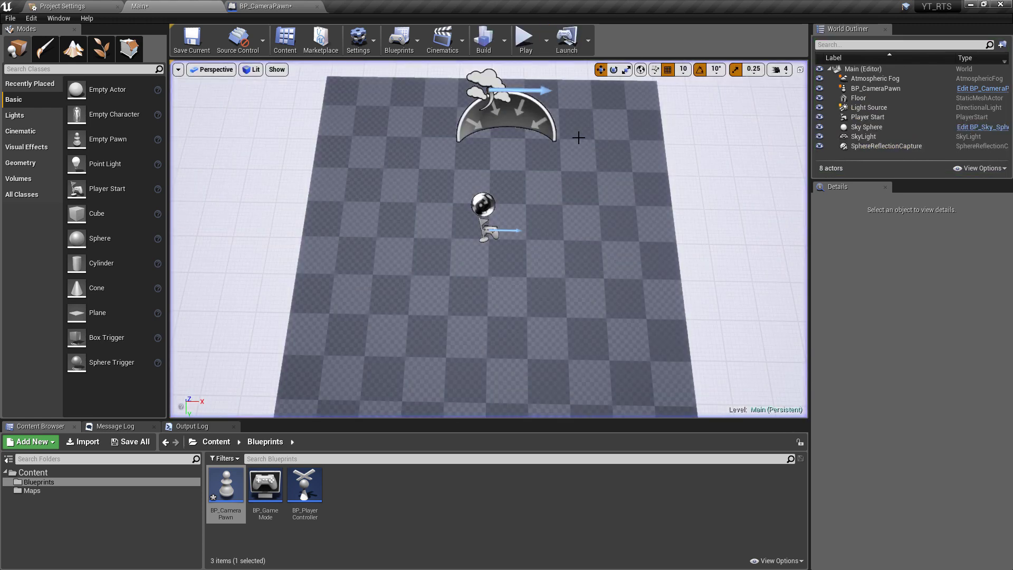
# Select the original Floor actor and duplicate it as Floor2 beside the original
pyautogui.click(876, 78)
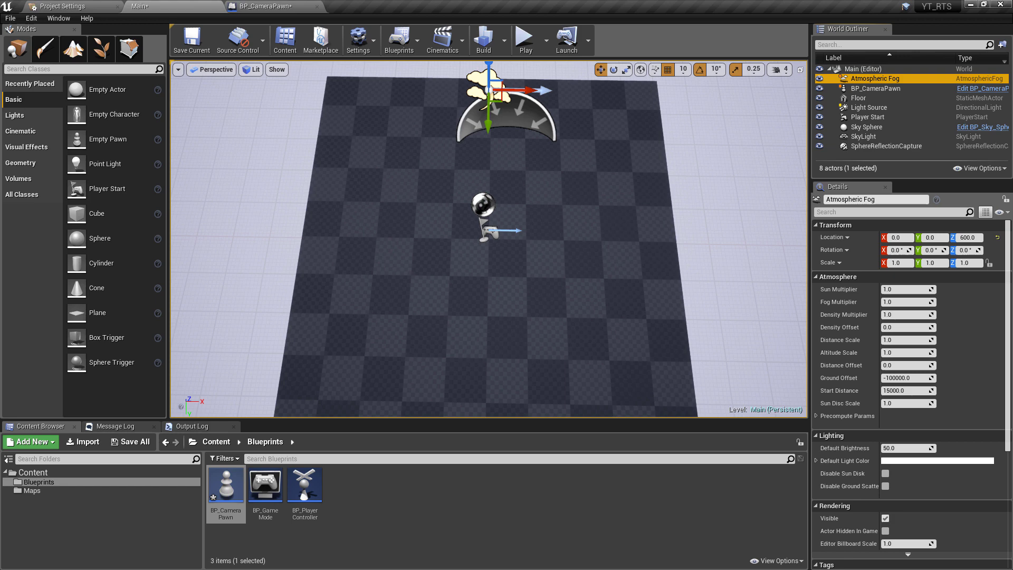
pyautogui.click(873, 88)
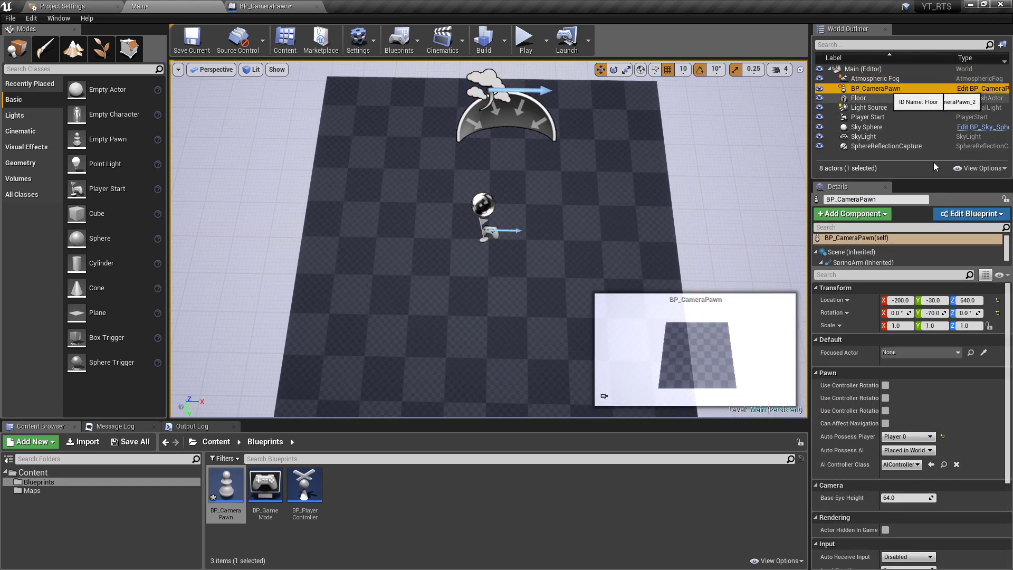
pyautogui.click(525, 36)
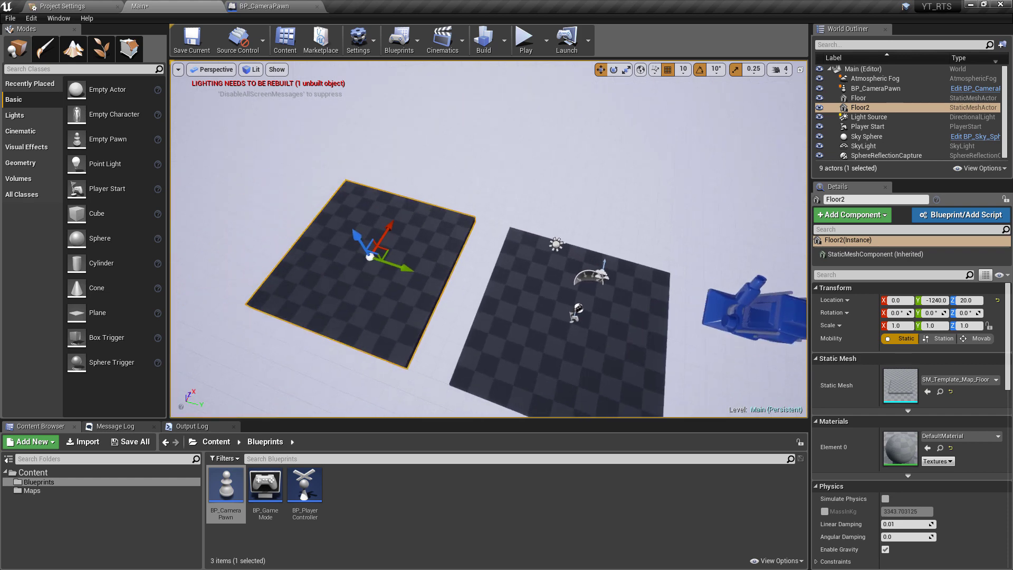
pyautogui.click(525, 39)
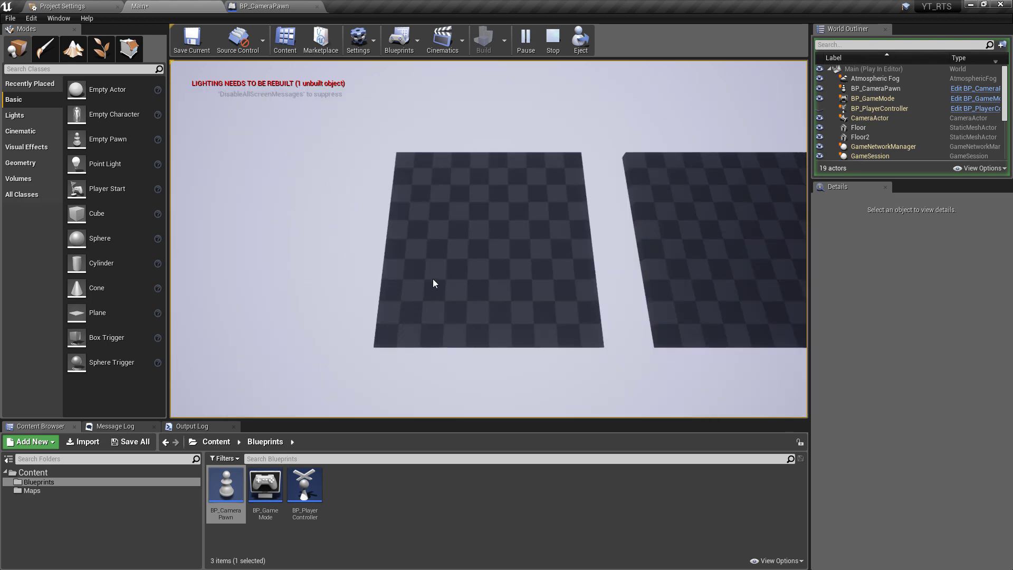
pyautogui.moveTo(434, 283); pyautogui.dragTo(366, 241)
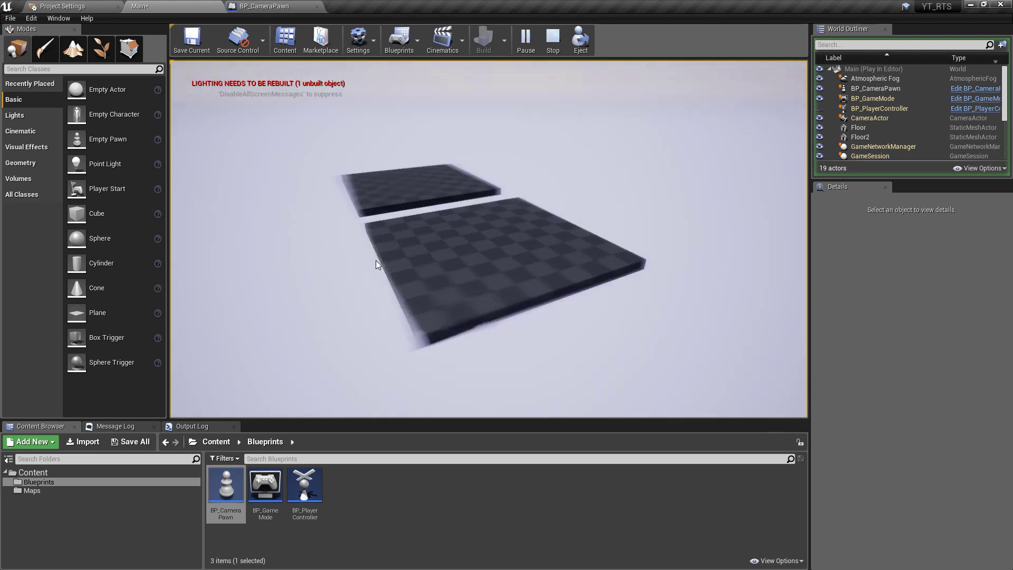
pyautogui.click(551, 40)
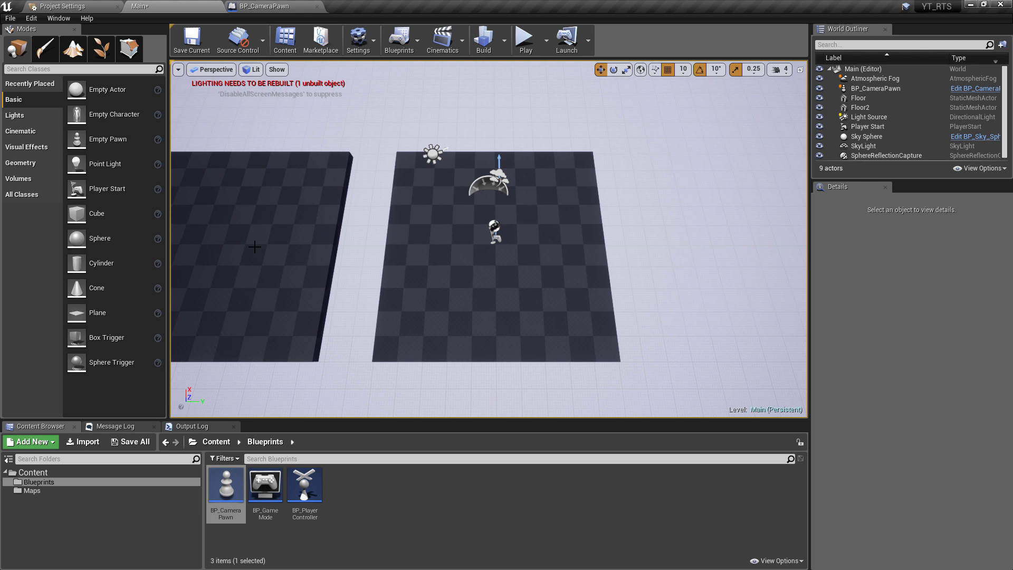
pyautogui.moveTo(787, 119)
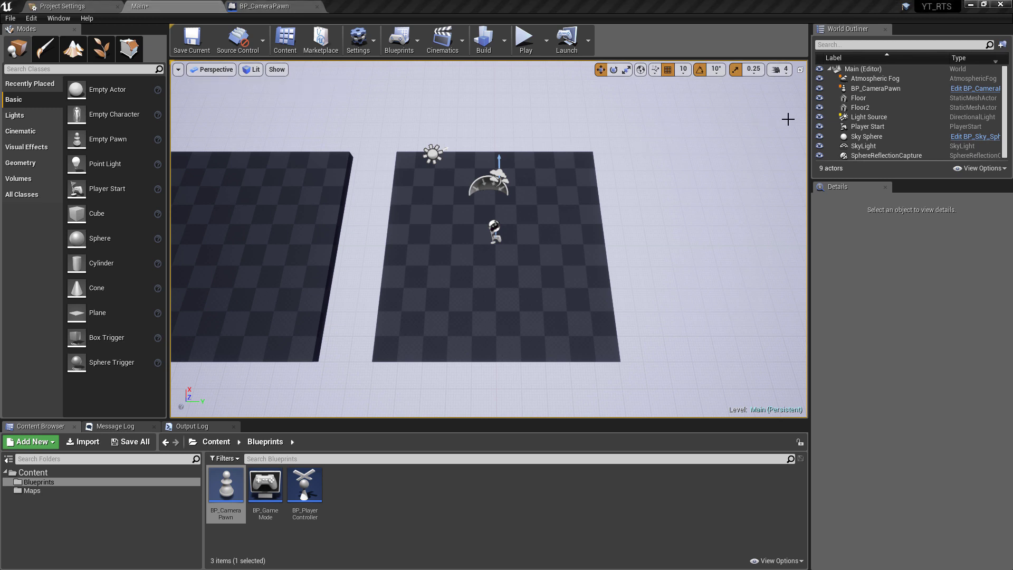
pyautogui.click(872, 87)
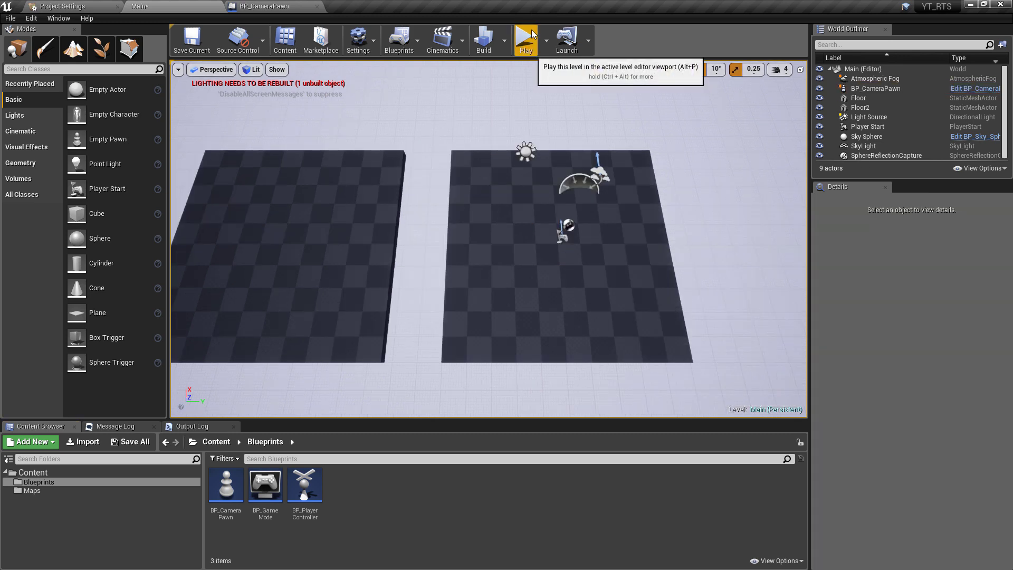
pyautogui.click(526, 39)
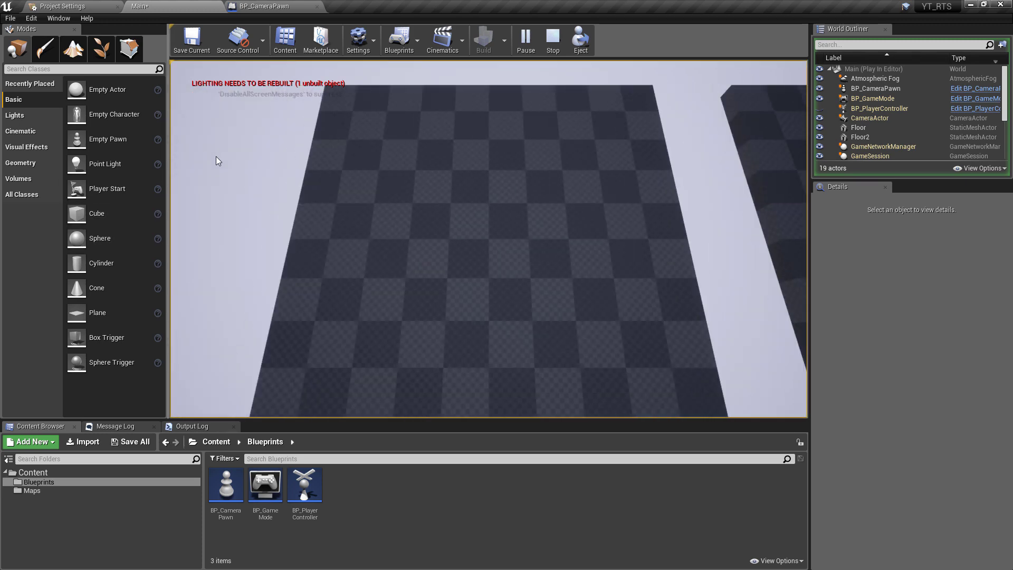
pyautogui.click(552, 40)
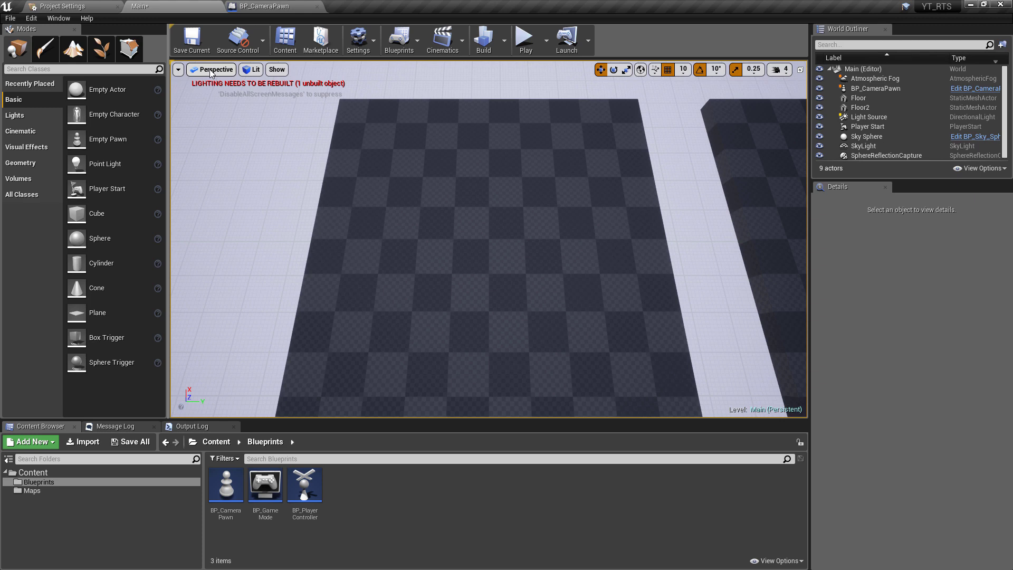
# Return to the BP_CameraPawn Event Graph with its FocusTimeline and Lerp nodes
pyautogui.click(259, 7)
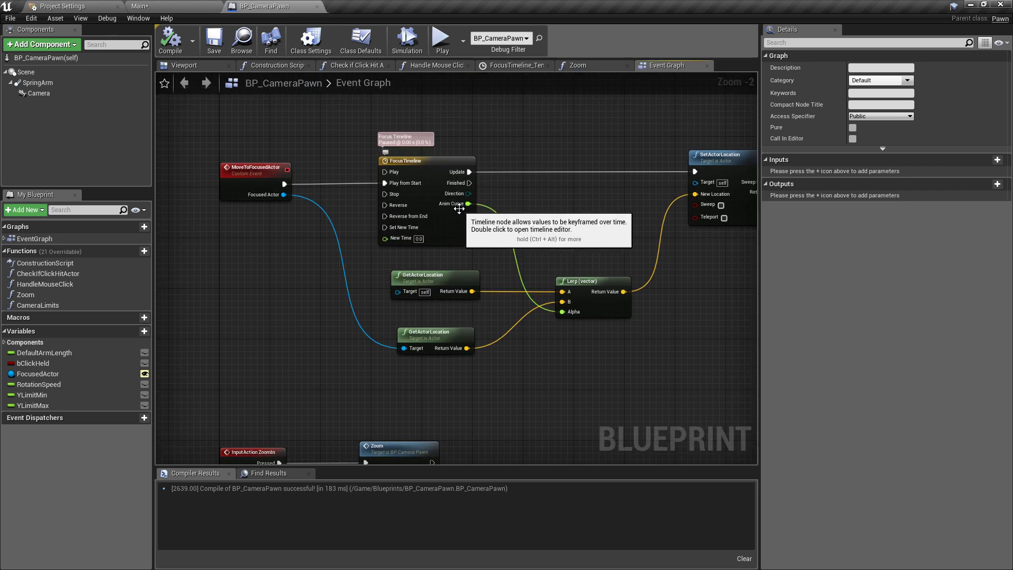
pyautogui.moveTo(461, 159)
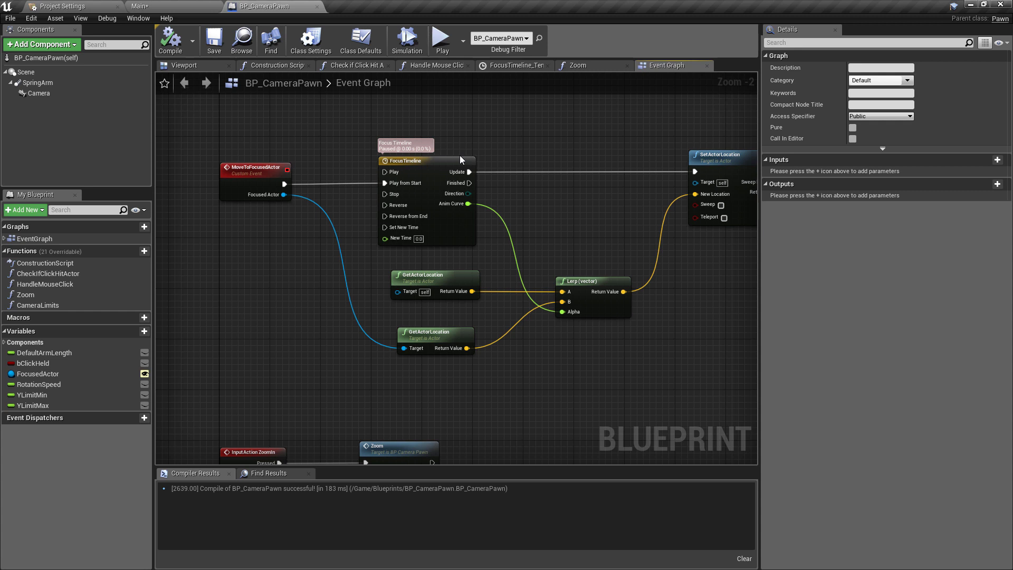